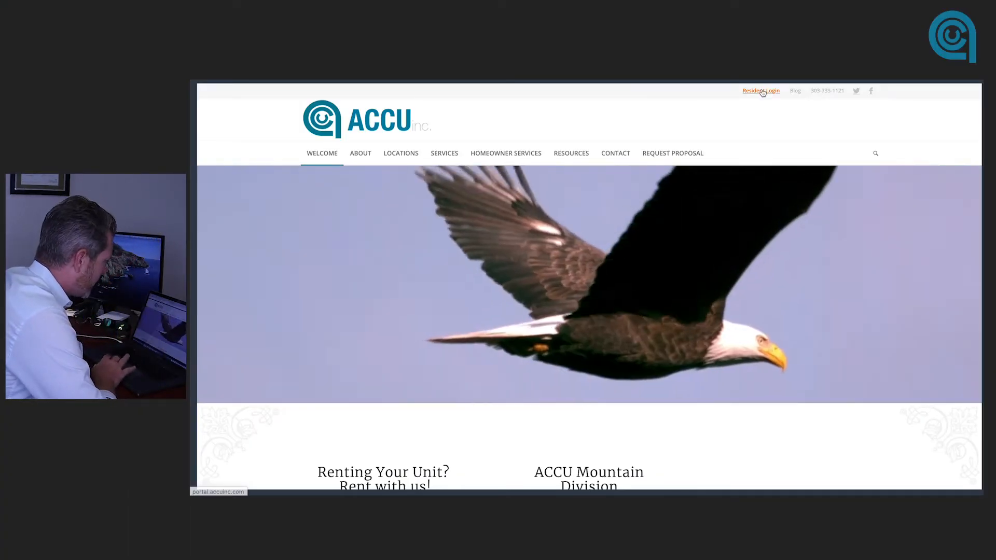
- Enter the residents' Community Portal from the ACCU website
{"action": "left_click", "coordinate": [761, 90]}
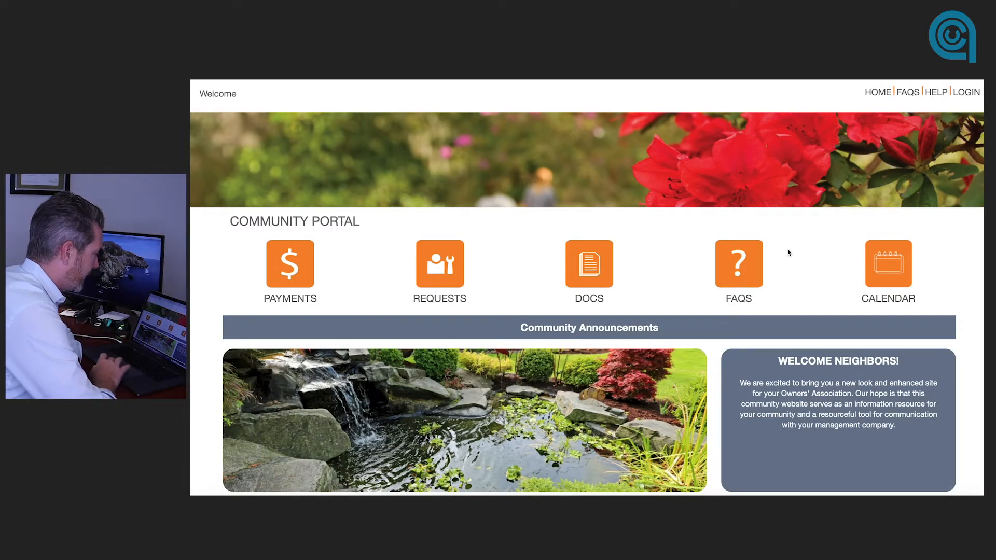
{"action": "mouse_move", "coordinate": [967, 92]}
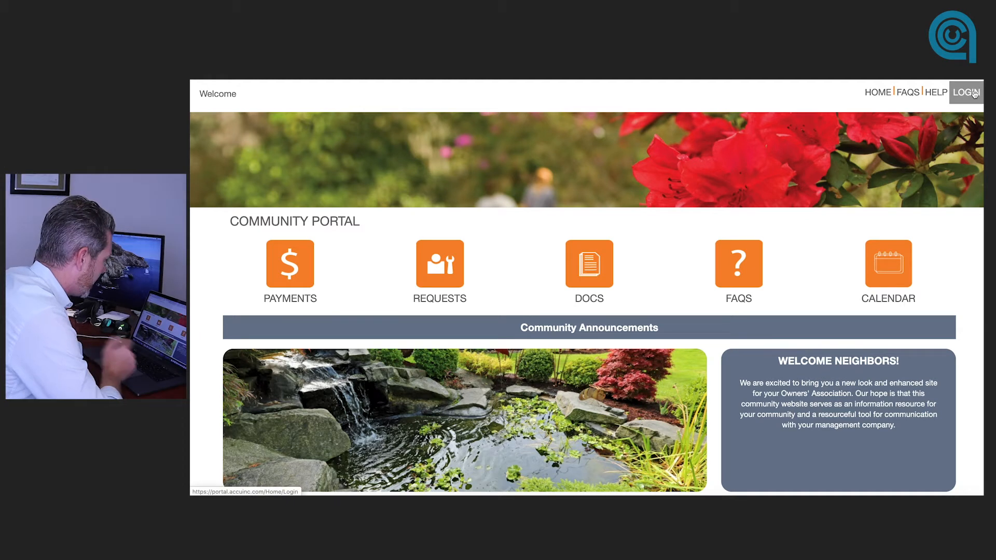
{"action": "mouse_move", "coordinate": [317, 163]}
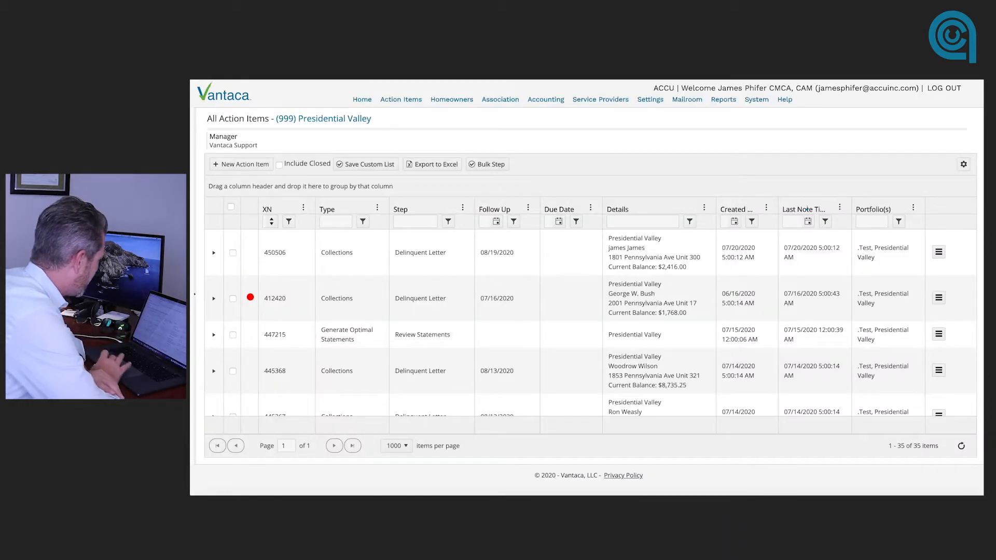
{"action": "mouse_move", "coordinate": [365, 124]}
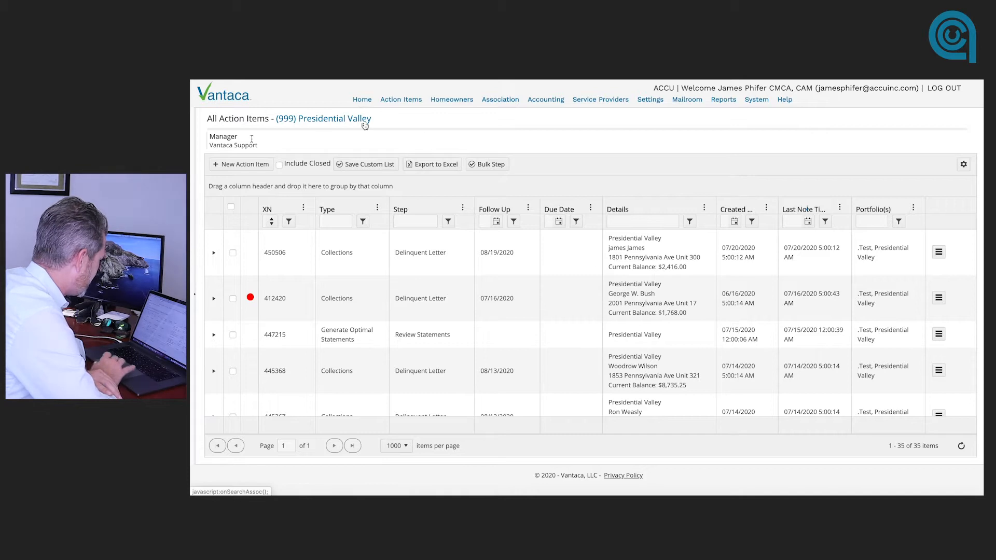
{"action": "mouse_move", "coordinate": [590, 156]}
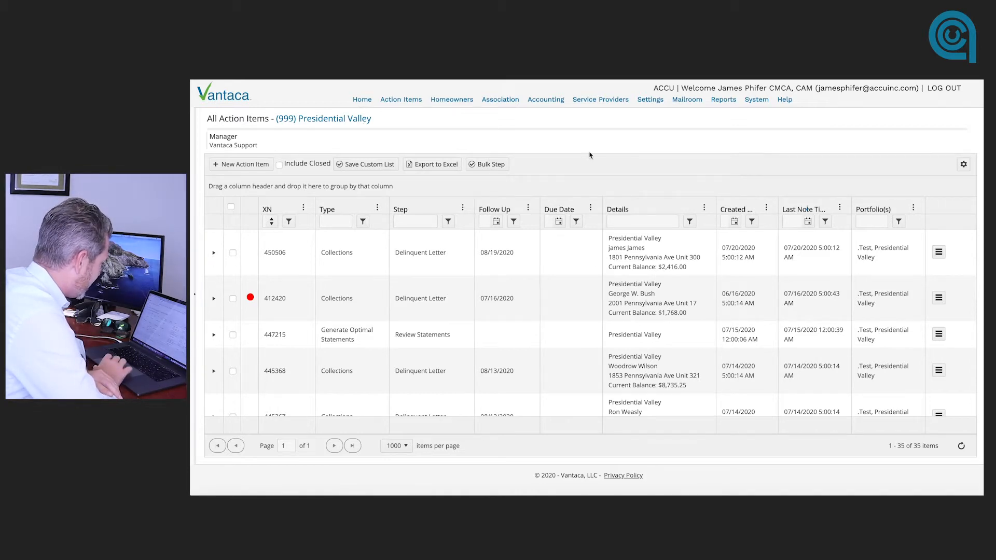
{"action": "mouse_move", "coordinate": [619, 156]}
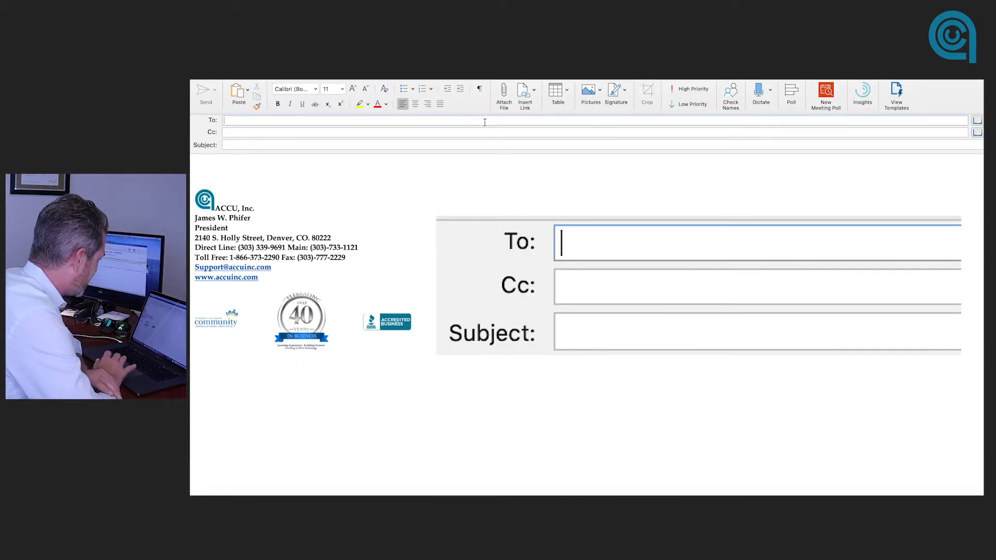
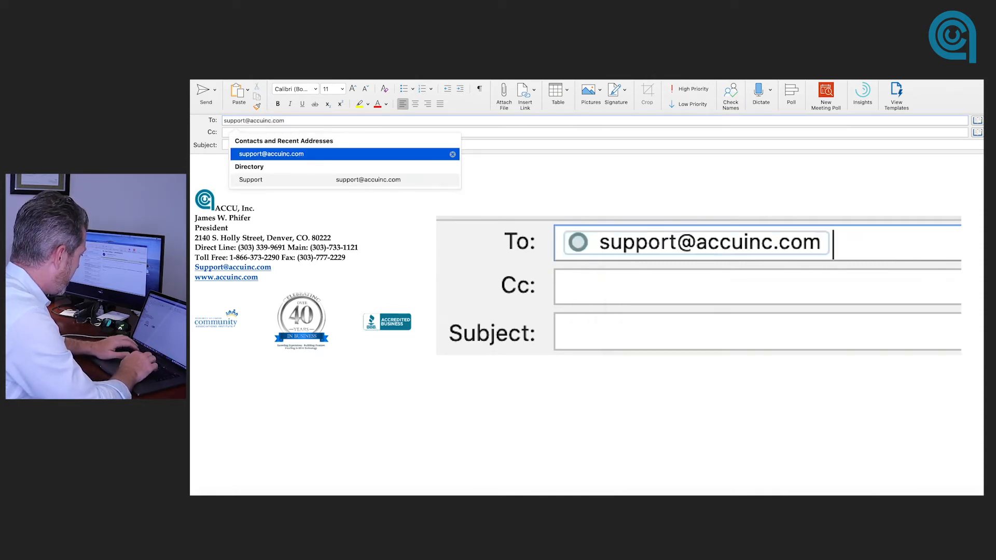
{"action": "type", "text": "Vide"}
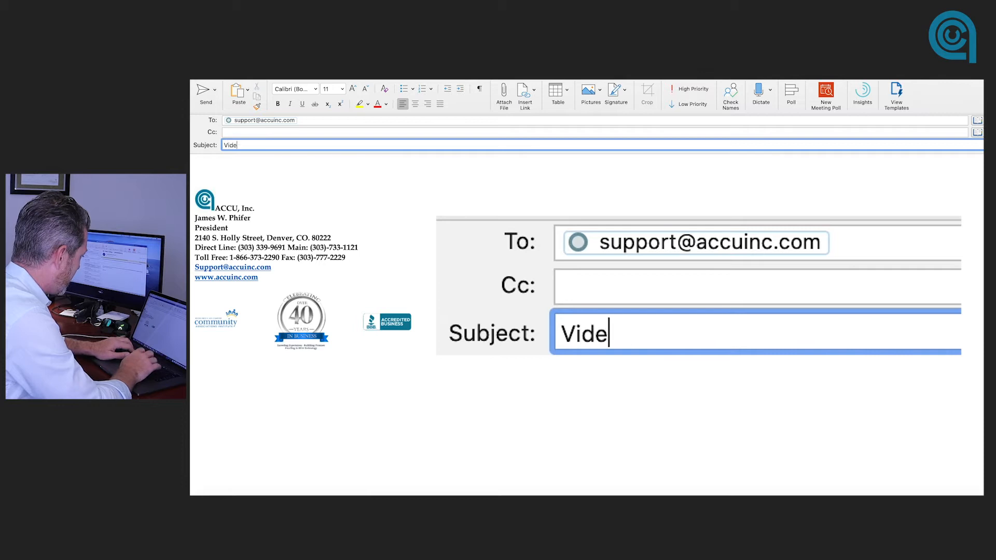
{"action": "type", "text": "o Test 1"}
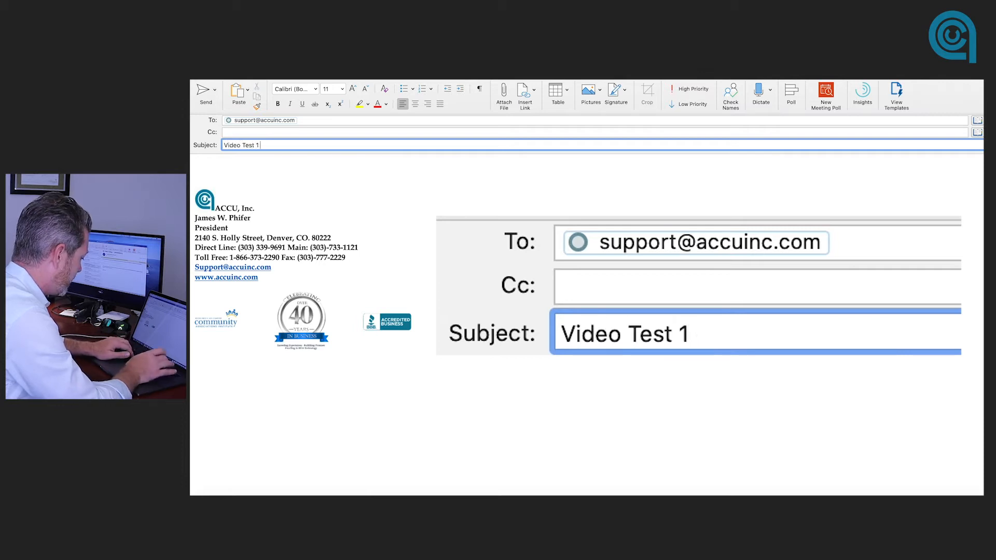
{"action": "type", "text": "- Servi"}
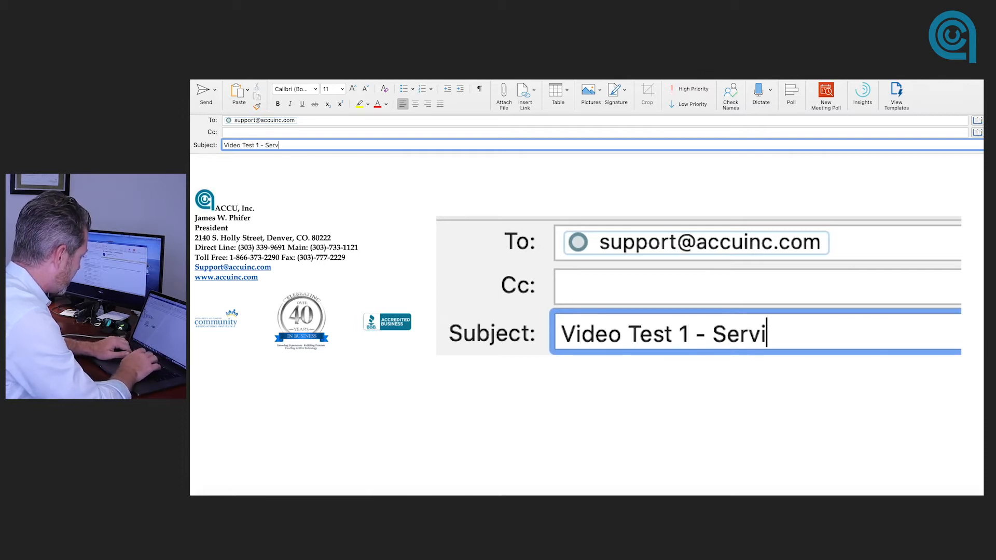
{"action": "type", "text": "ce Request"}
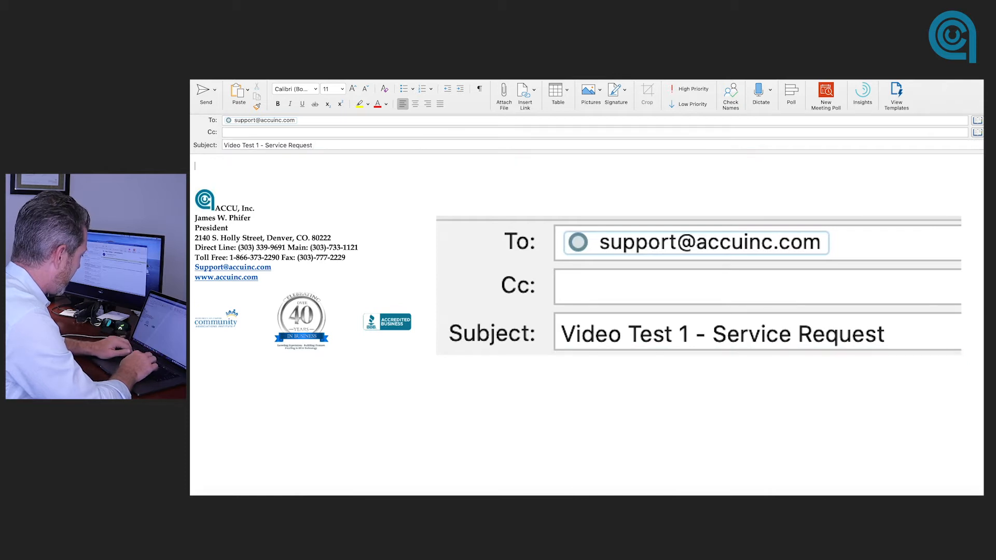
- Write the body reporting an odor from the master bathroom and asking to send someone to help
{"action": "type", "text": "Hello Manager,"}
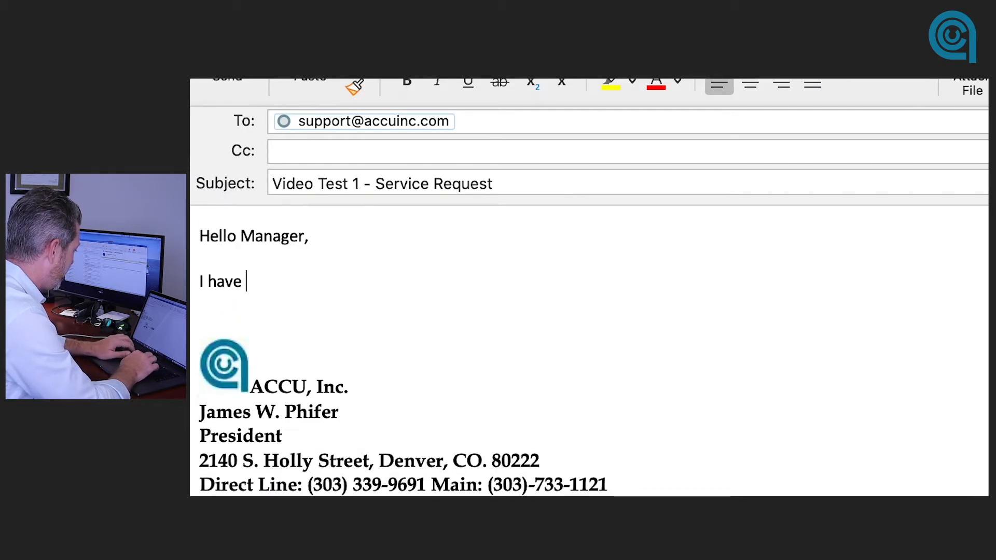
{"action": "type", "text": "an"}
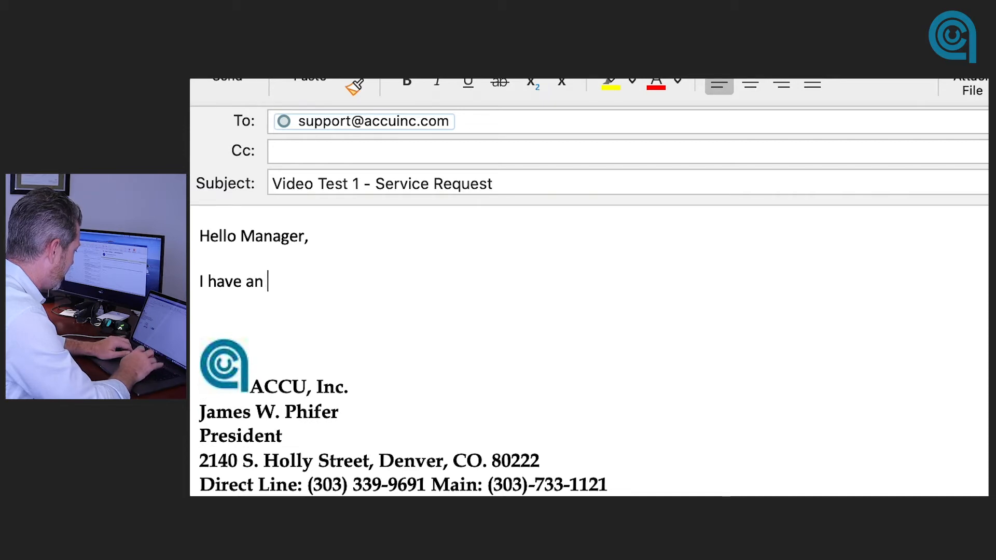
{"action": "type", "text": "odor coming fro"}
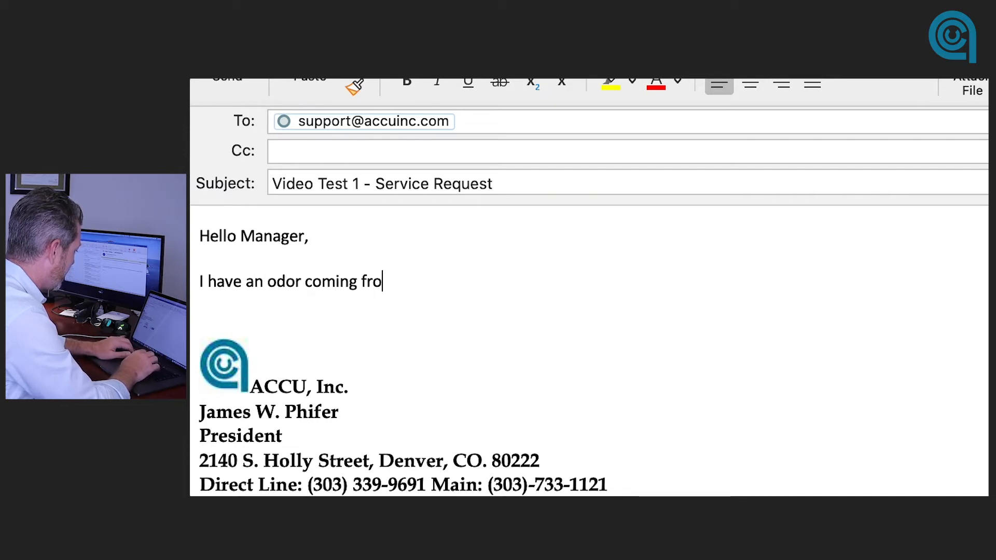
{"action": "type", "text": "m my master"}
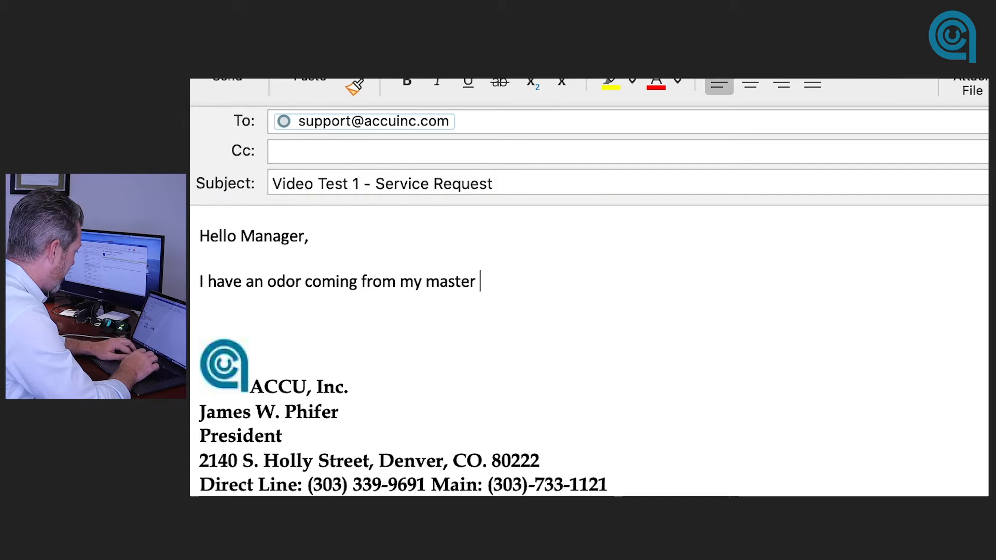
{"action": "type", "text": "bathroom."}
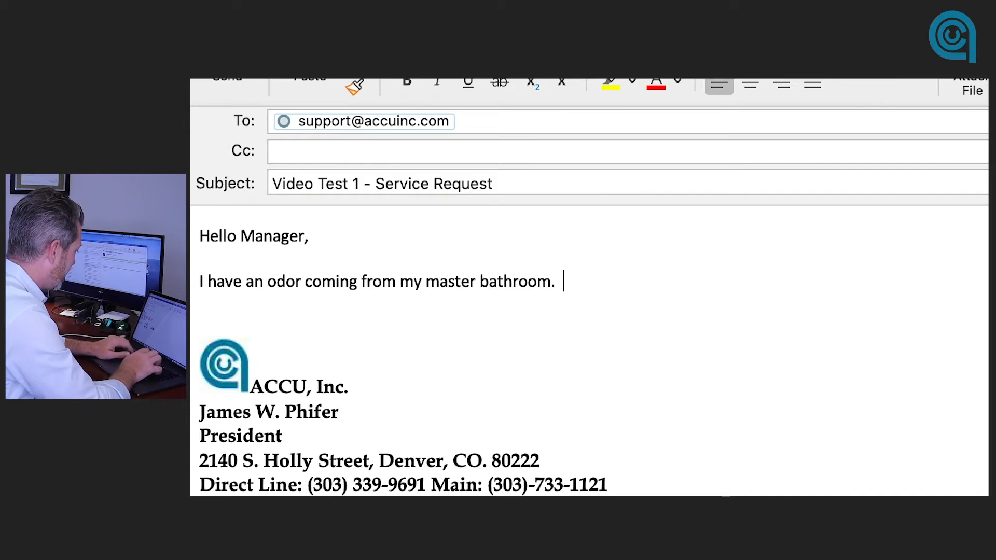
{"action": "type", "text": "Can you please send"}
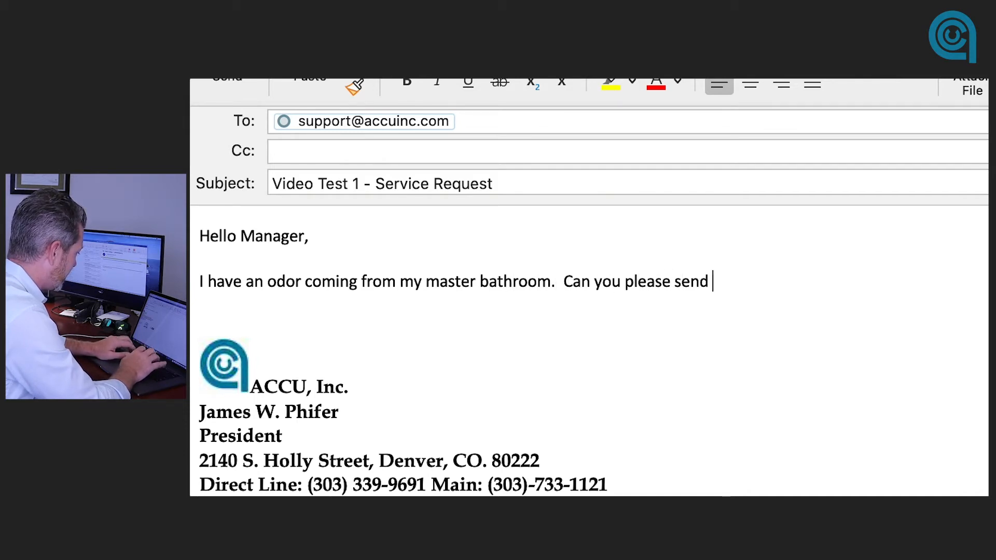
{"action": "type", "text": "someone to he"}
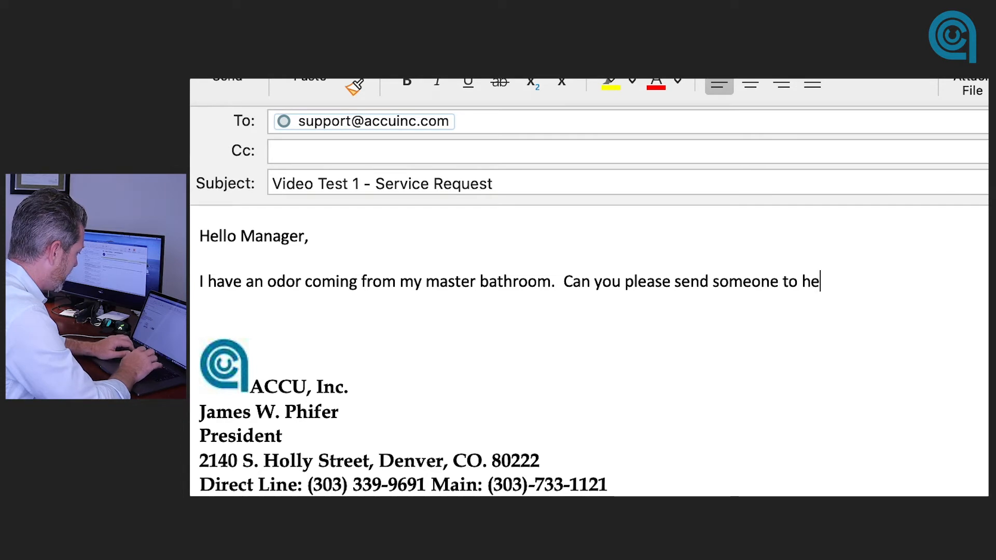
{"action": "type", "text": "lp determine wh"}
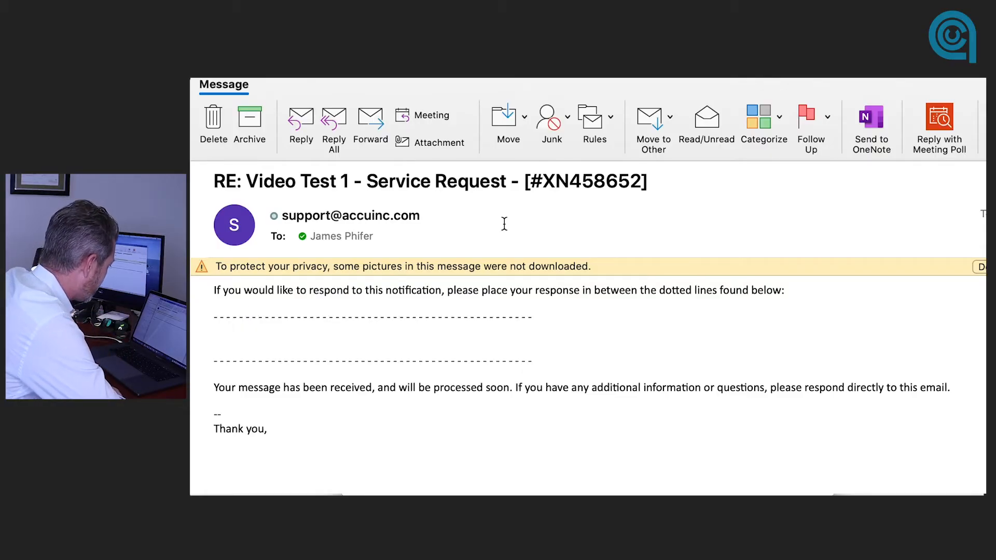
{"action": "mouse_move", "coordinate": [610, 204]}
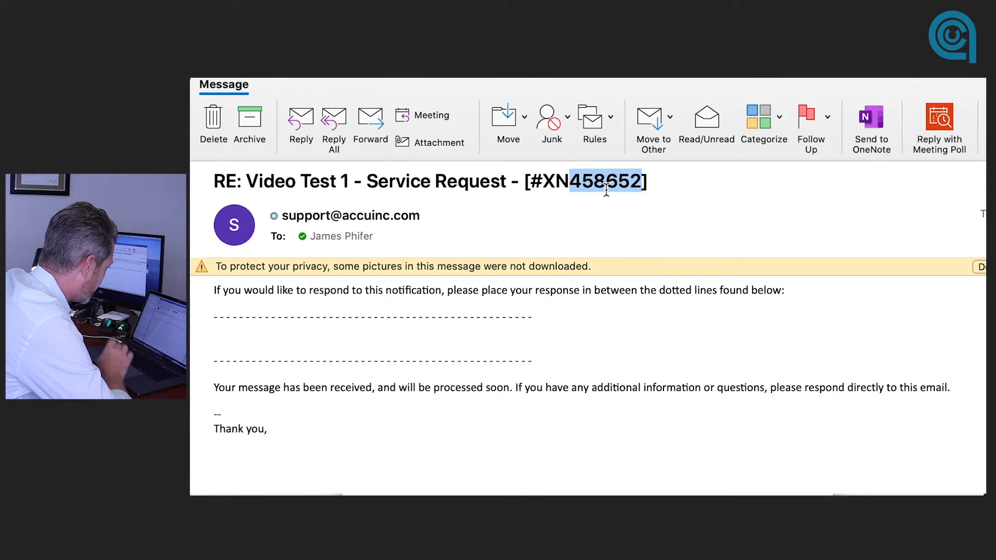
{"action": "right_click", "coordinate": [607, 189]}
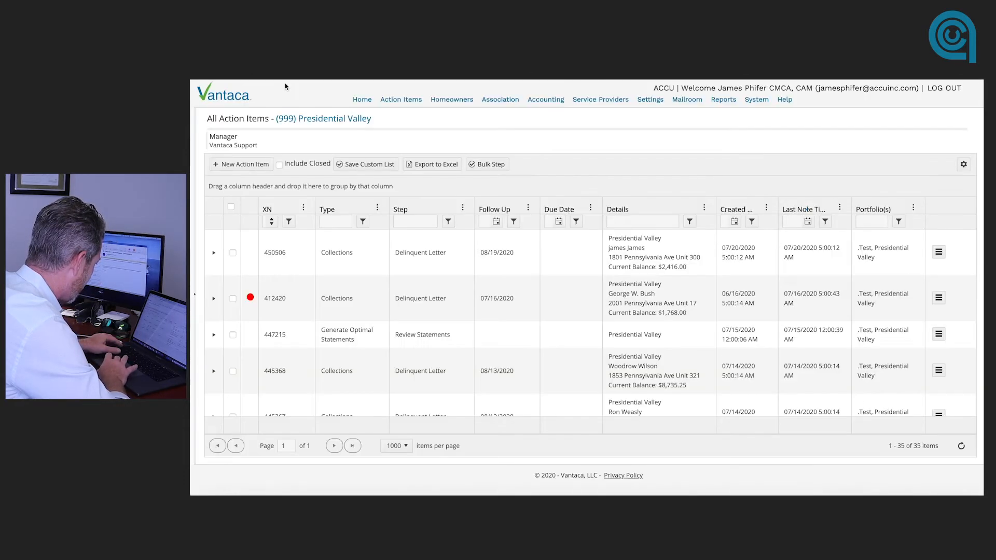
{"action": "mouse_move", "coordinate": [195, 299]}
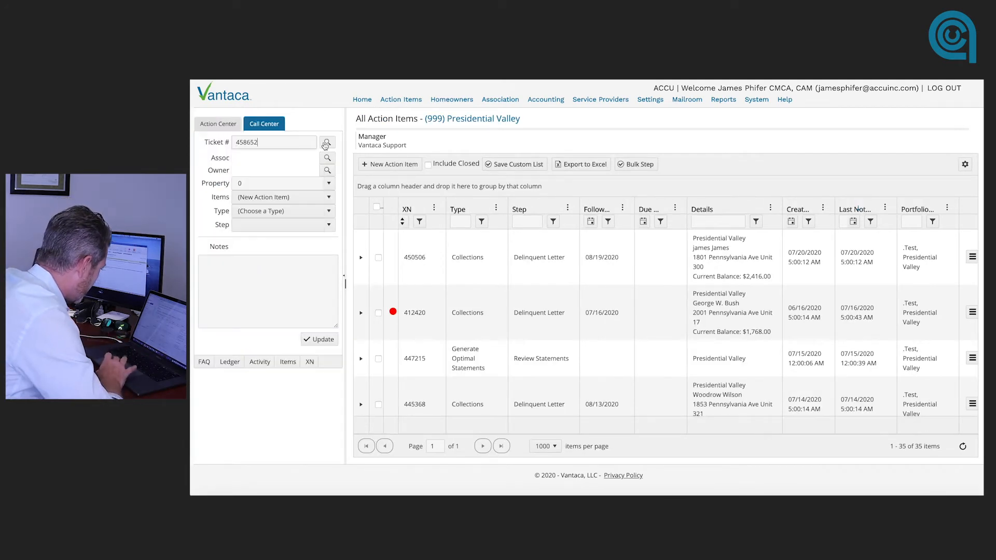
{"action": "left_click", "coordinate": [327, 142]}
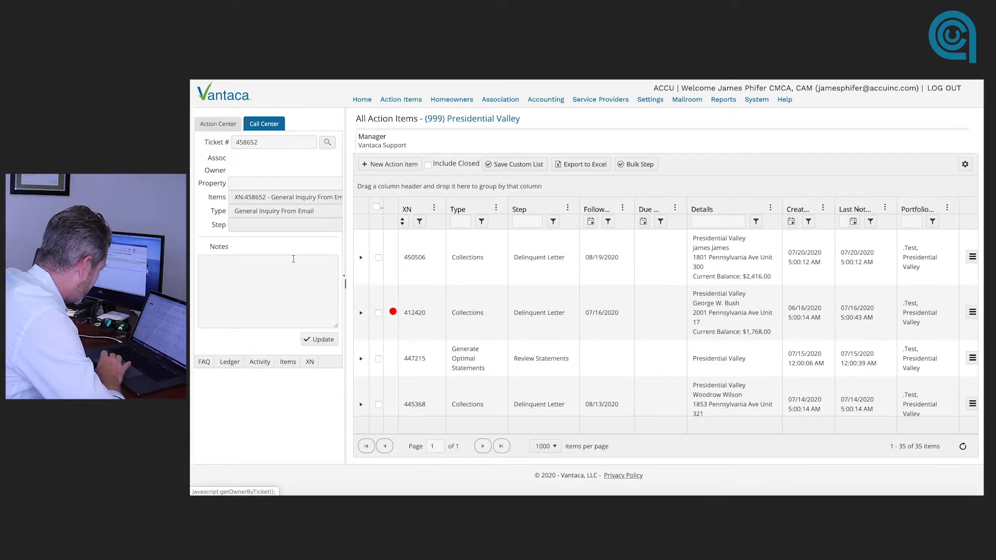
{"action": "left_click", "coordinate": [327, 142]}
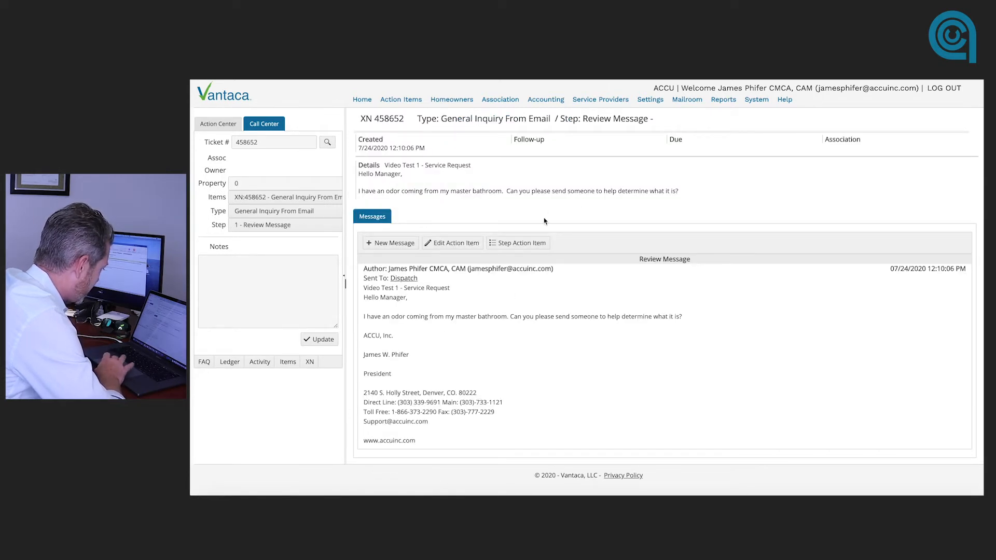
{"action": "mouse_move", "coordinate": [506, 339]}
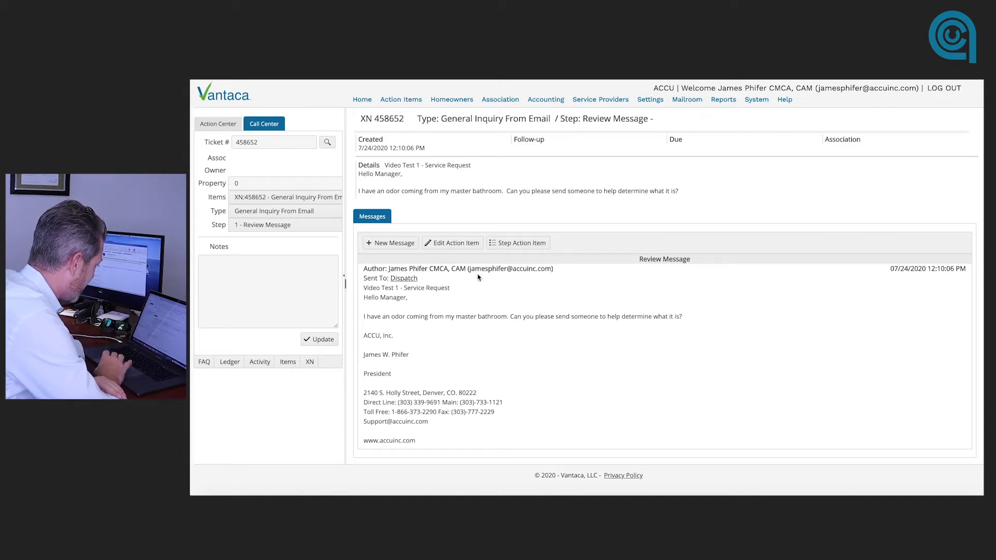
{"action": "mouse_move", "coordinate": [453, 243]}
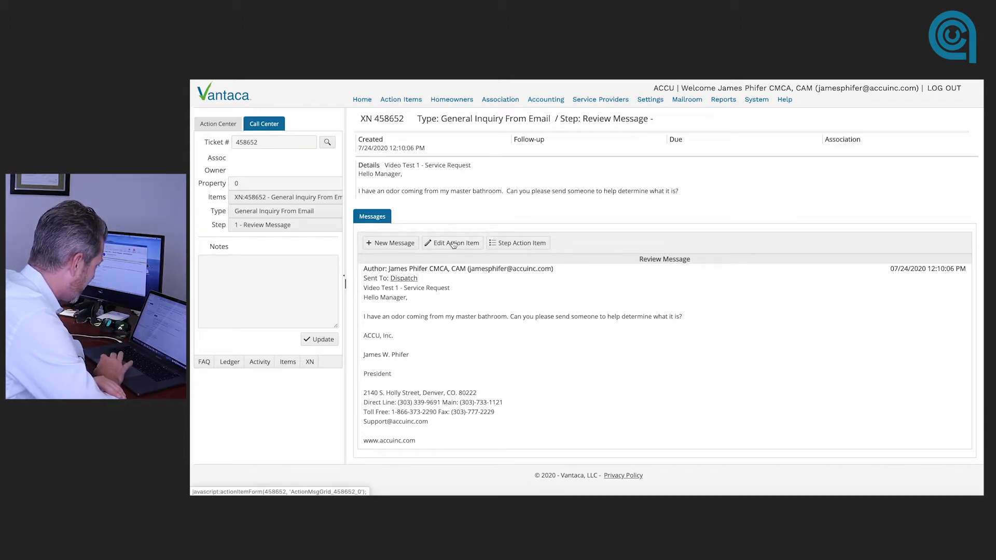
- Edit the action item and change its type to Service Request at step Request Received
{"action": "left_click", "coordinate": [452, 99]}
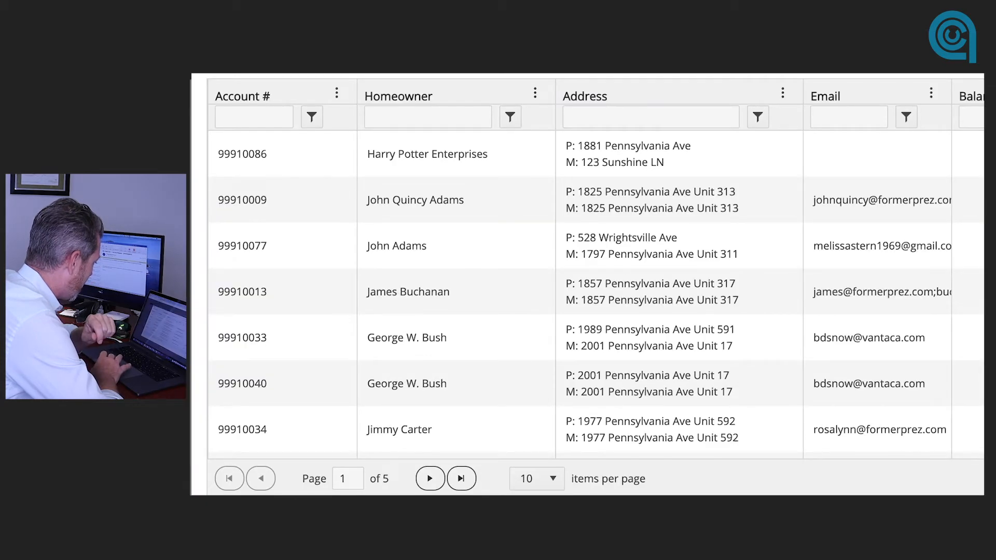
{"action": "scroll", "scroll_direction": "down", "scroll_amount": 3}
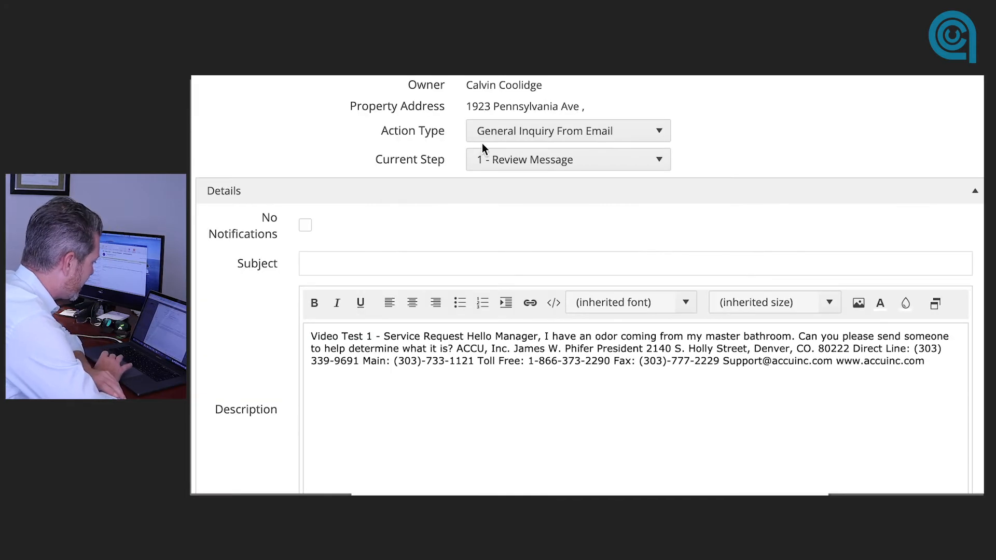
{"action": "mouse_move", "coordinate": [644, 134]}
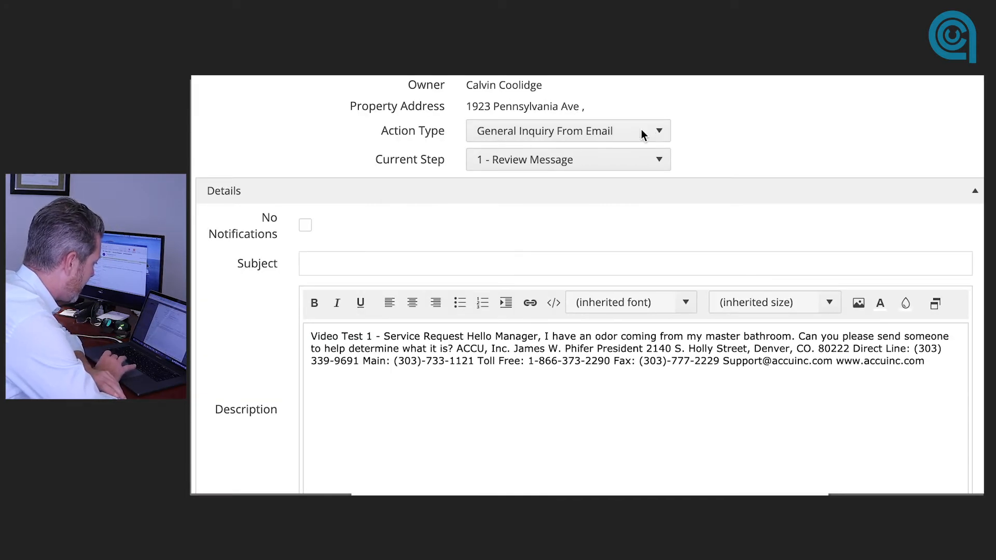
{"action": "left_click", "coordinate": [659, 131]}
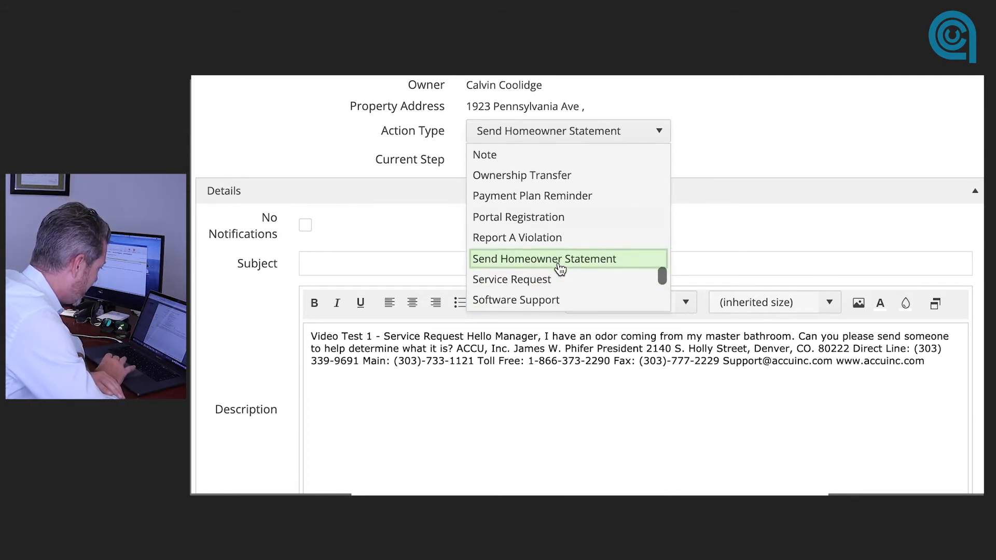
{"action": "left_click", "coordinate": [510, 279]}
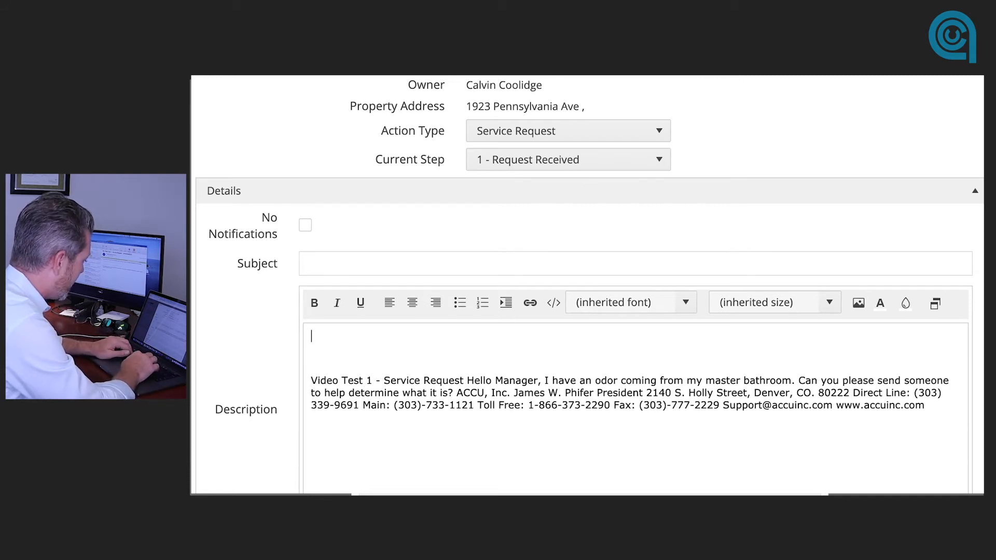
- Add a dispatch note: go out to Pres Vall and find what is causing an odor in Calvin's unit
{"action": "type", "text": "Please go out t"}
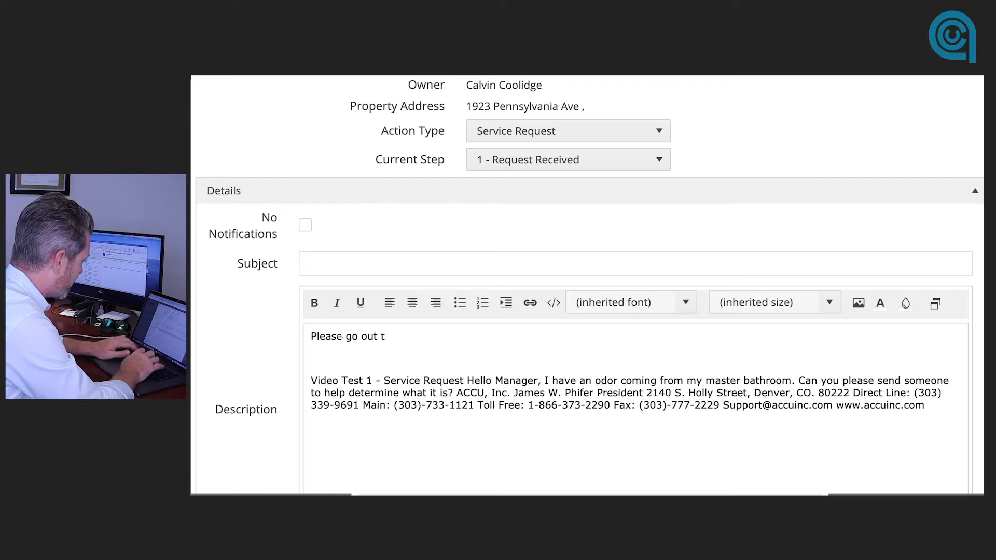
{"action": "type", "text": "o Pres"}
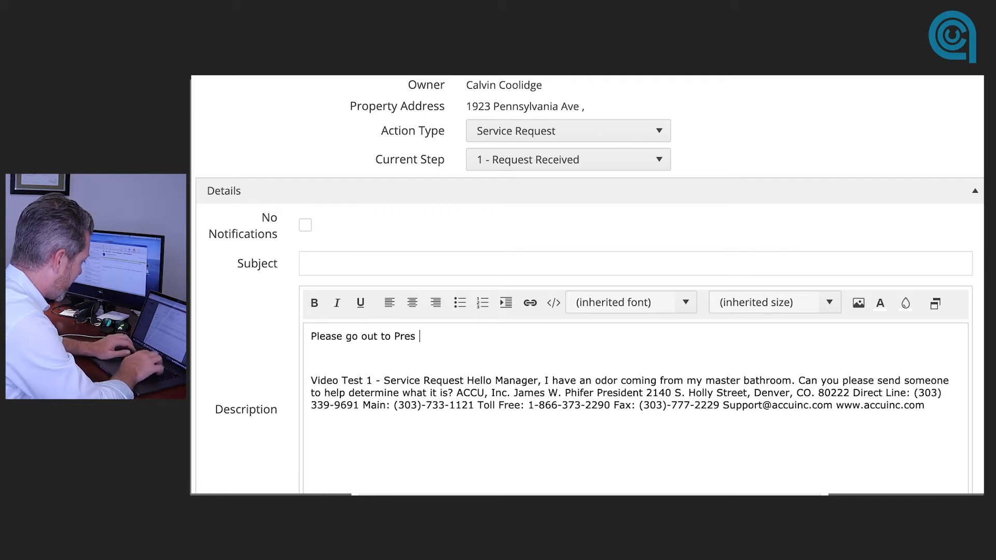
{"action": "type", "text": "Val! and determine"}
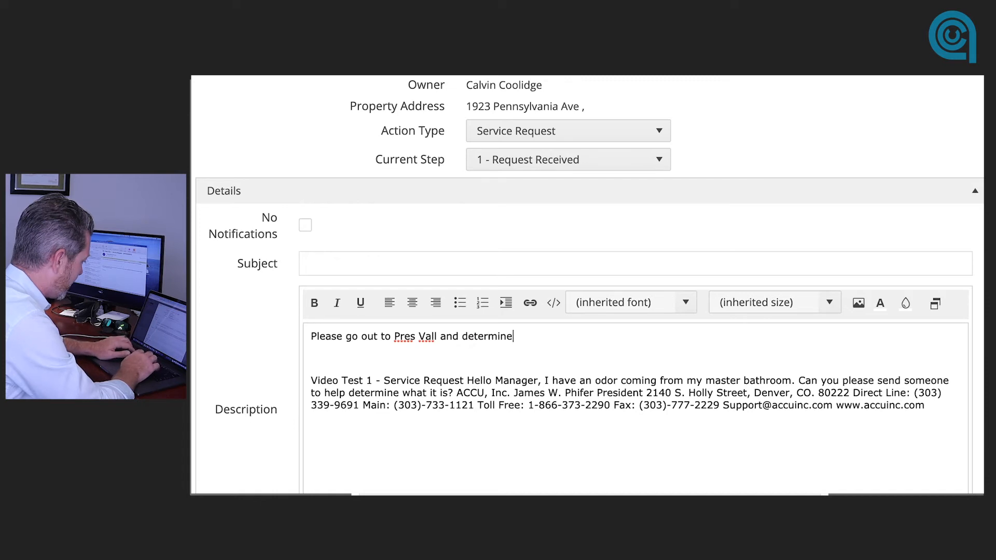
{"action": "type", "text": "what is causi"}
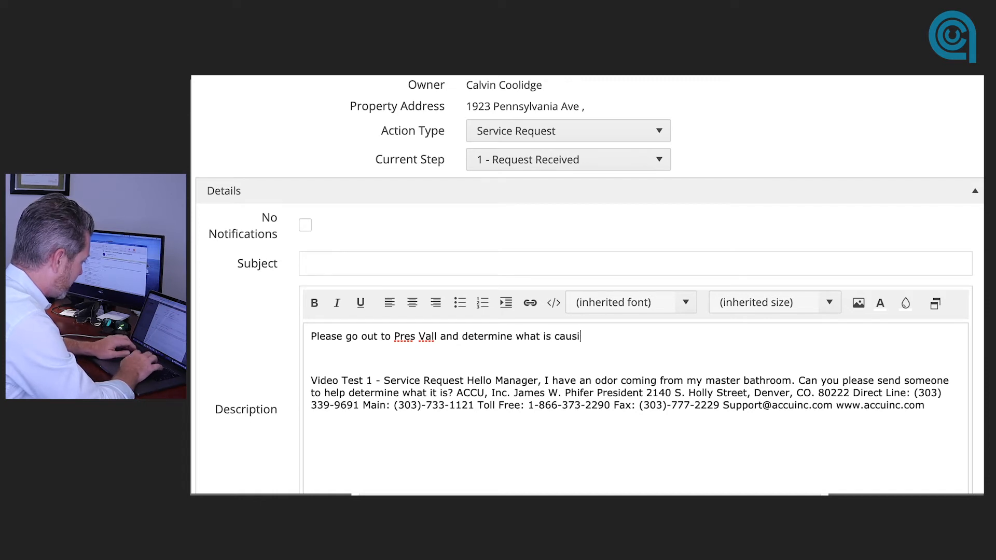
{"action": "type", "text": "ng an odor in"}
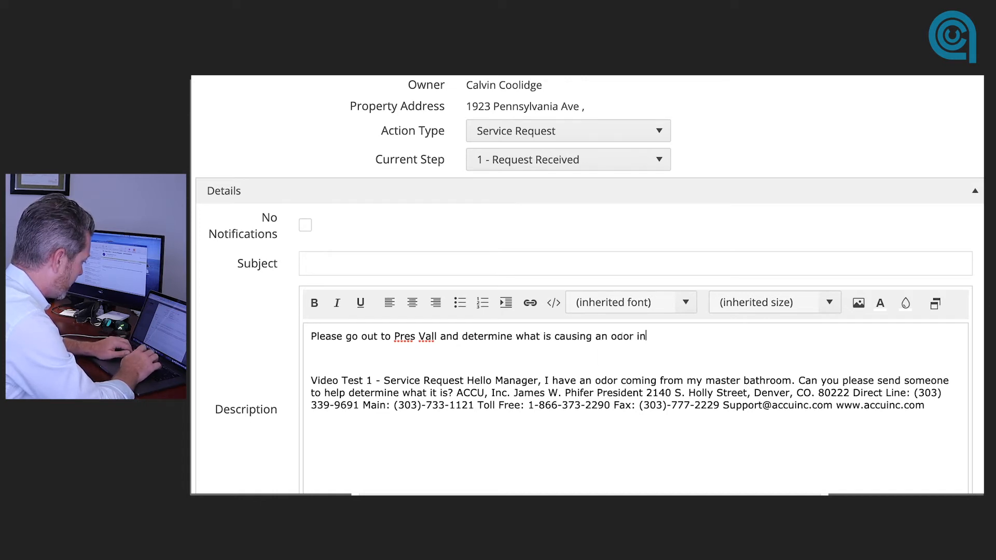
{"action": "type", "text": "Calvin's"}
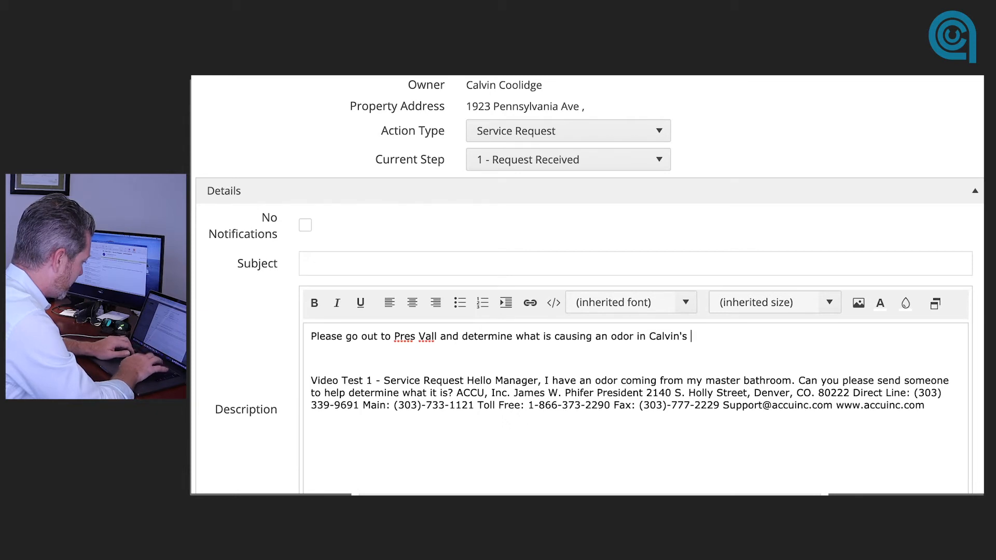
{"action": "type", "text": "unit."}
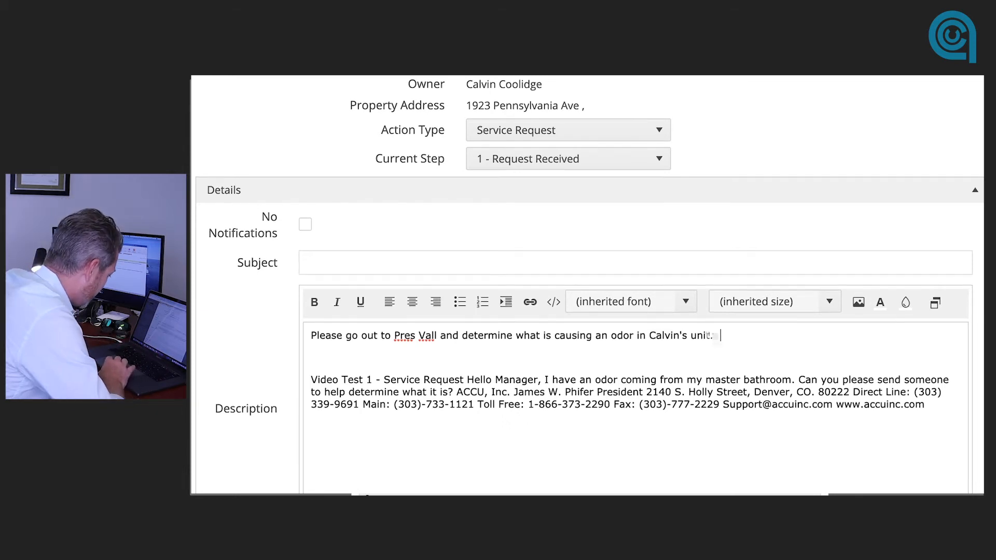
- Assign A Pure Choice Construction LLC as the service provider and save the ticket changes
{"action": "scroll", "scroll_direction": "down", "scroll_amount": 3}
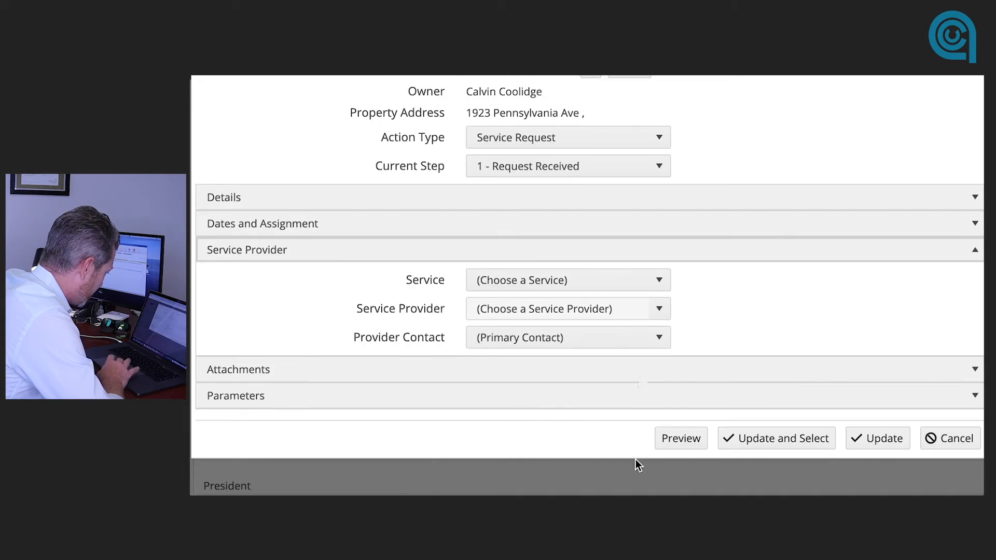
{"action": "left_click", "coordinate": [567, 309]}
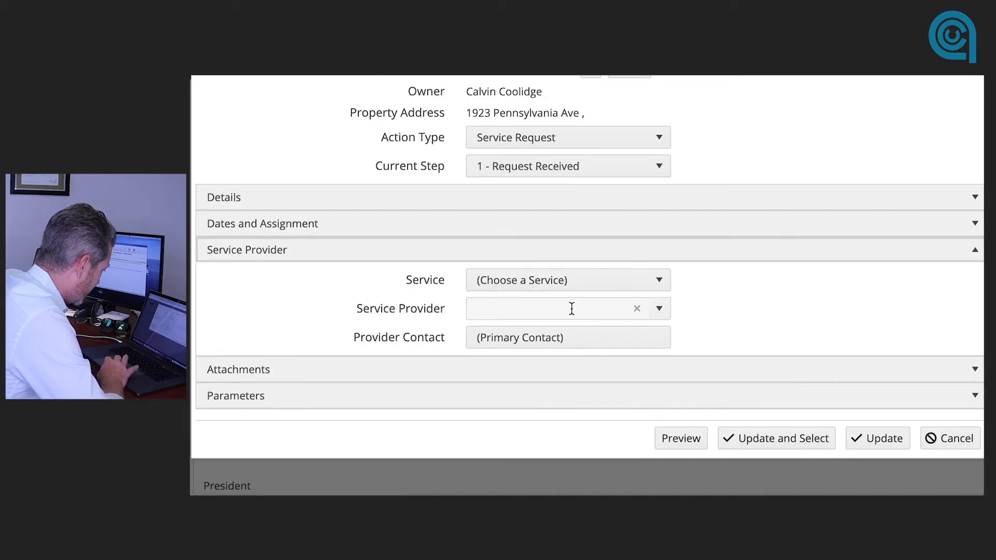
{"action": "type", "text": "Pure"}
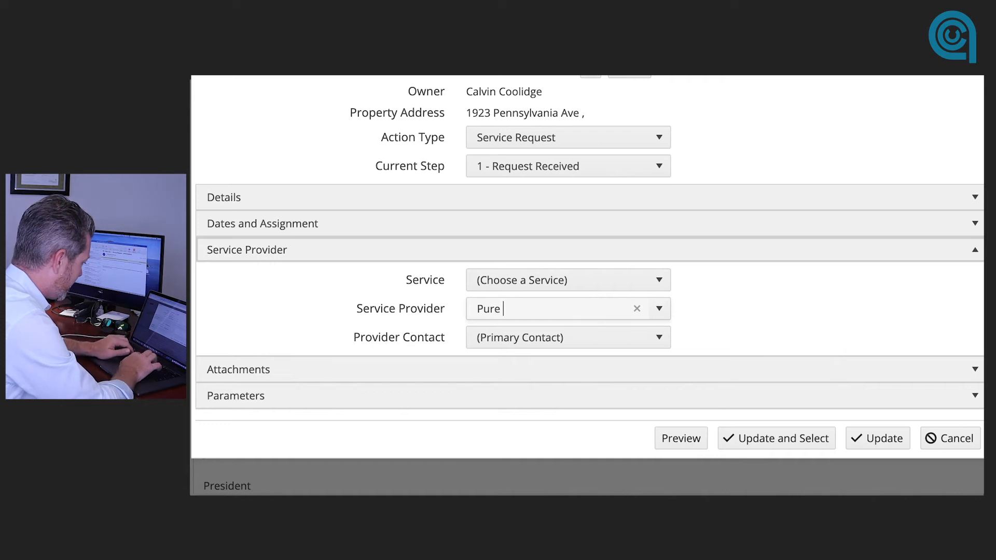
{"action": "type", "text": "Choice"}
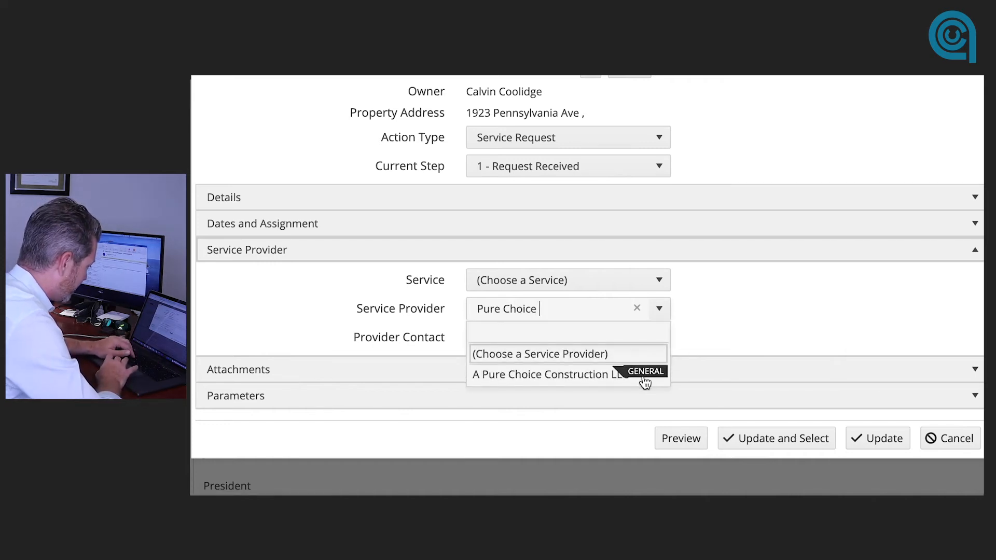
{"action": "left_click", "coordinate": [543, 374]}
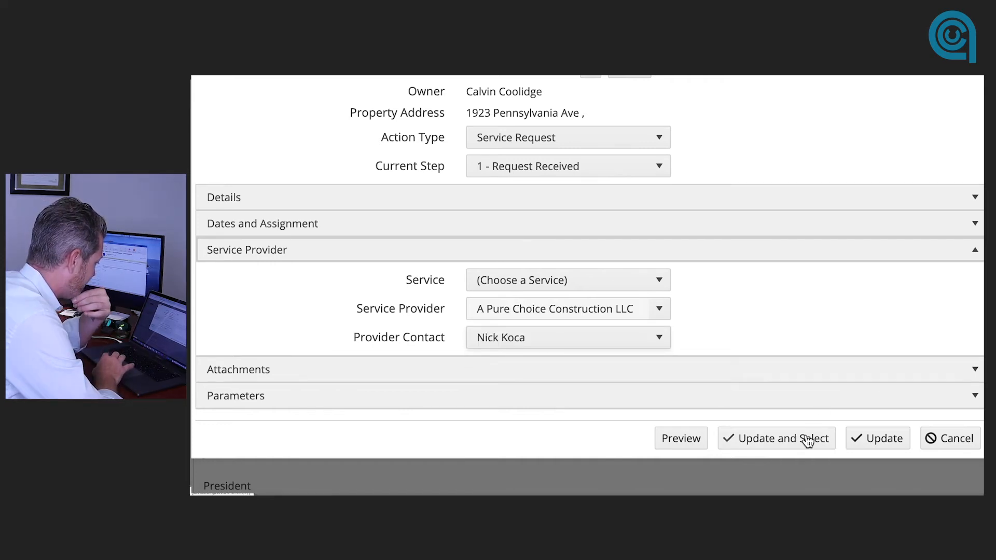
{"action": "left_click", "coordinate": [776, 438]}
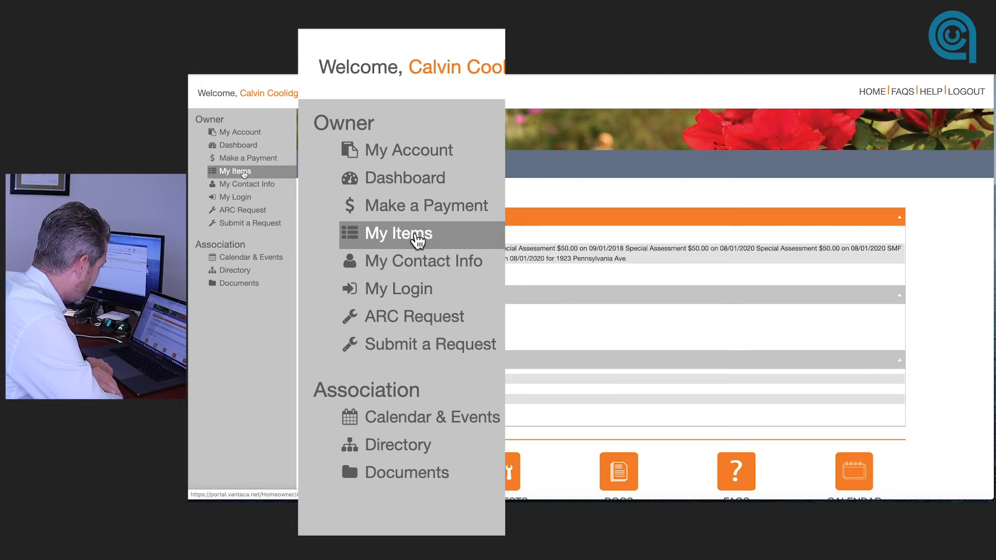
{"action": "left_click", "coordinate": [398, 234]}
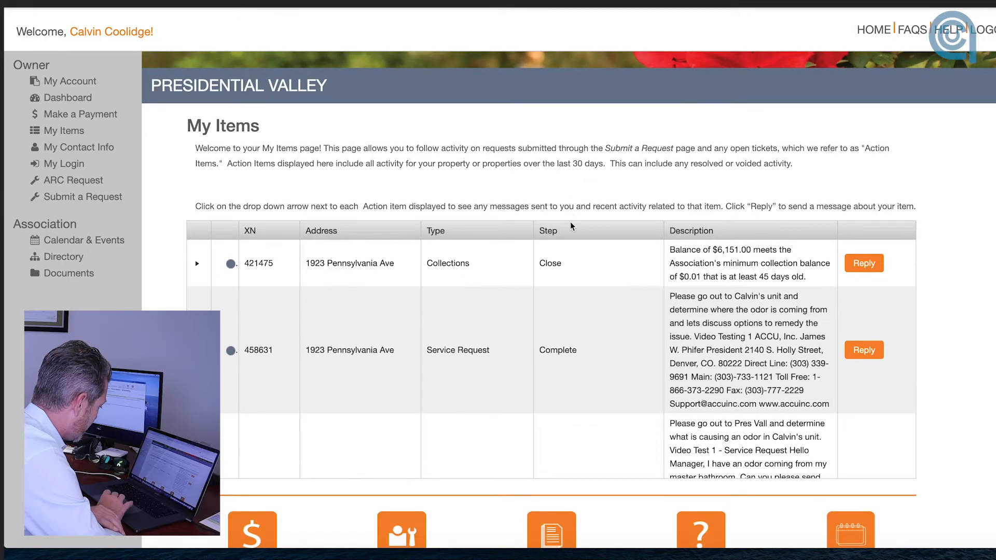
{"action": "scroll", "scroll_direction": "down", "scroll_amount": 3}
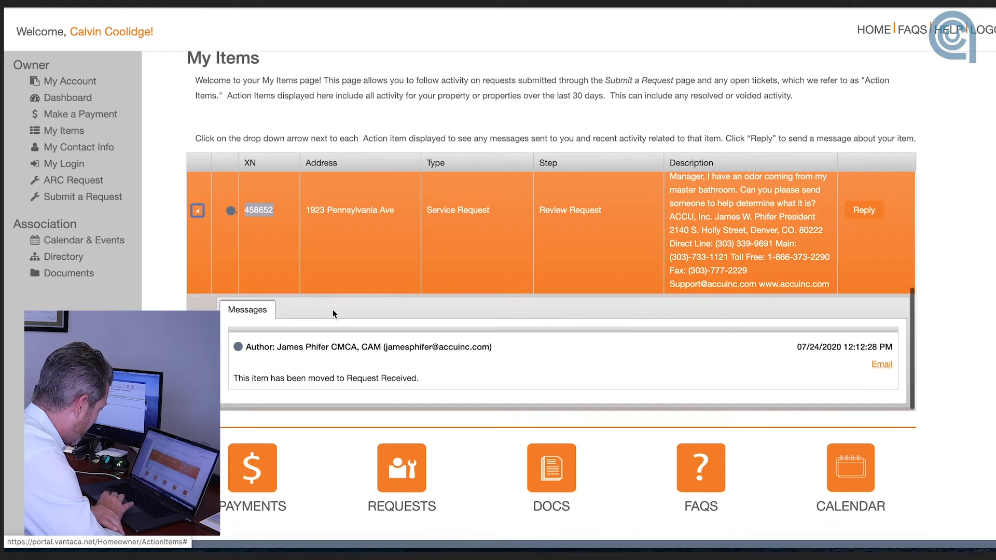
{"action": "scroll", "scroll_direction": "down", "scroll_amount": 3}
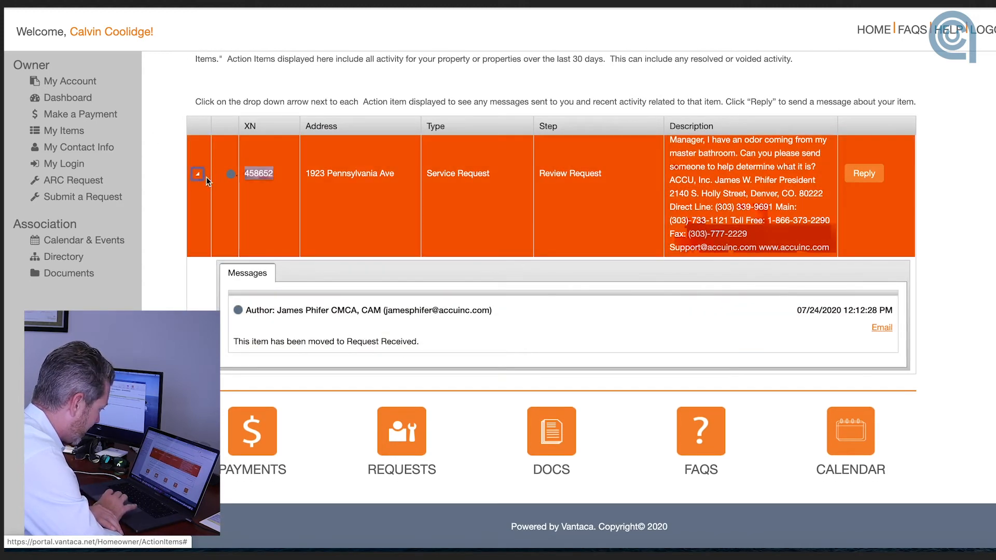
{"action": "left_click", "coordinate": [882, 327]}
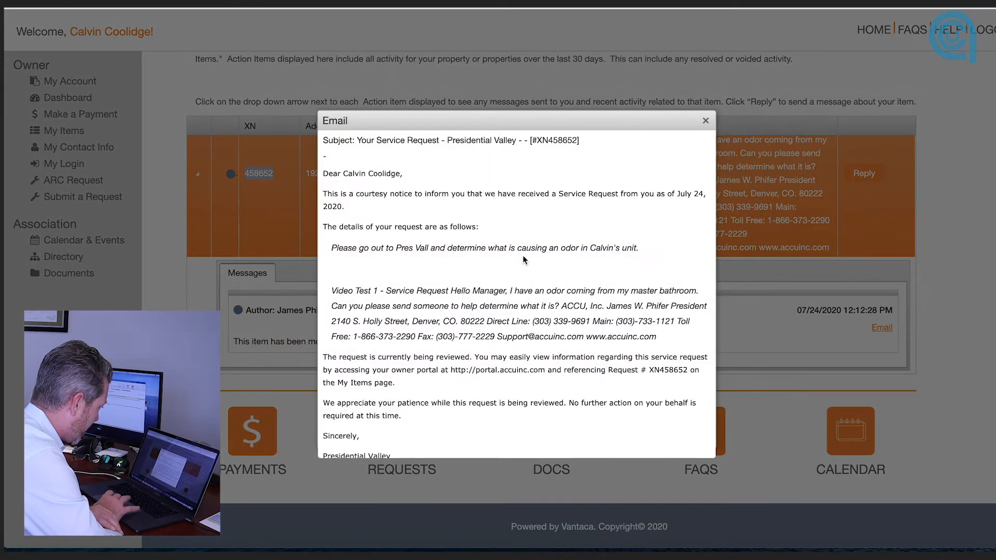
{"action": "left_click", "coordinate": [706, 120]}
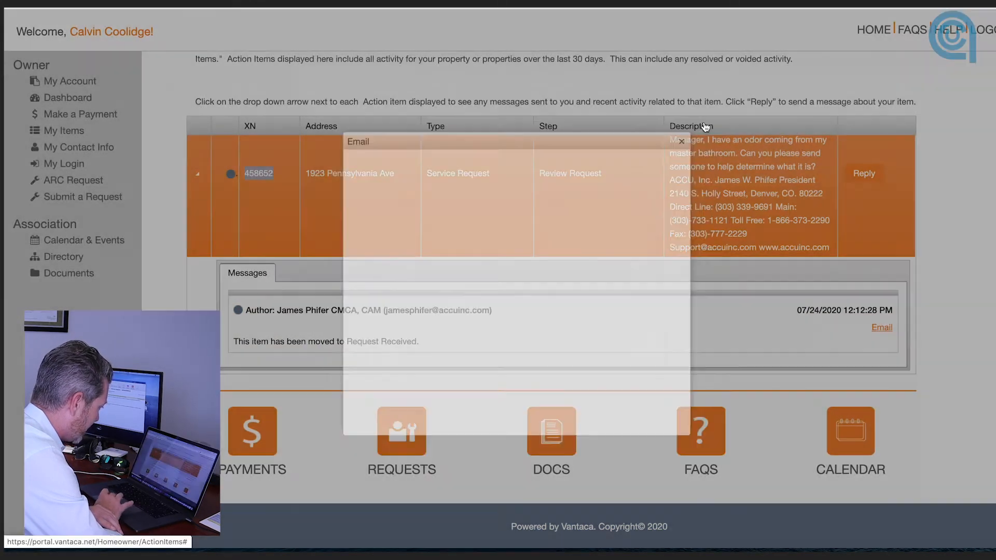
{"action": "left_click", "coordinate": [863, 174]}
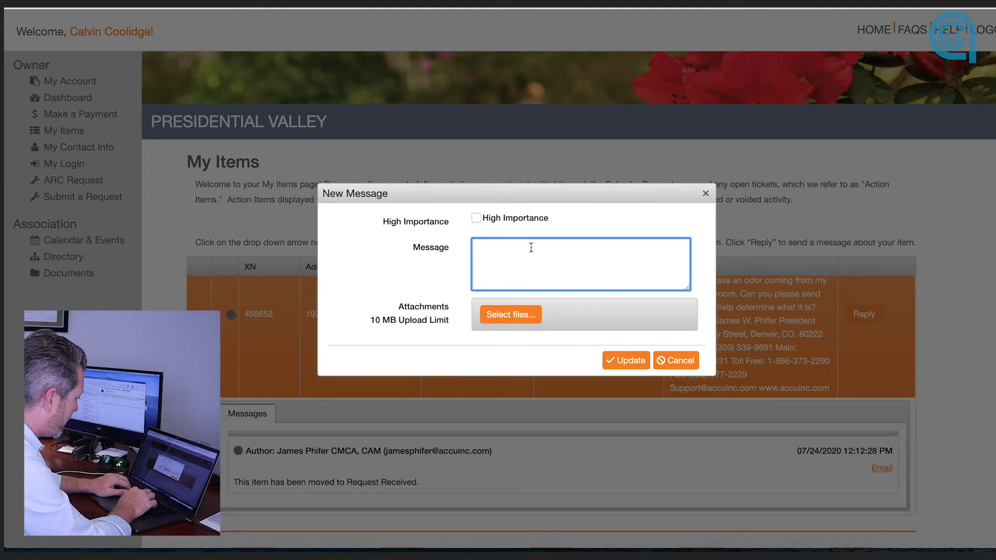
- Send the owner's reply 'What time will the vendor be arriving?' on the service request
{"action": "type", "text": "What time w"}
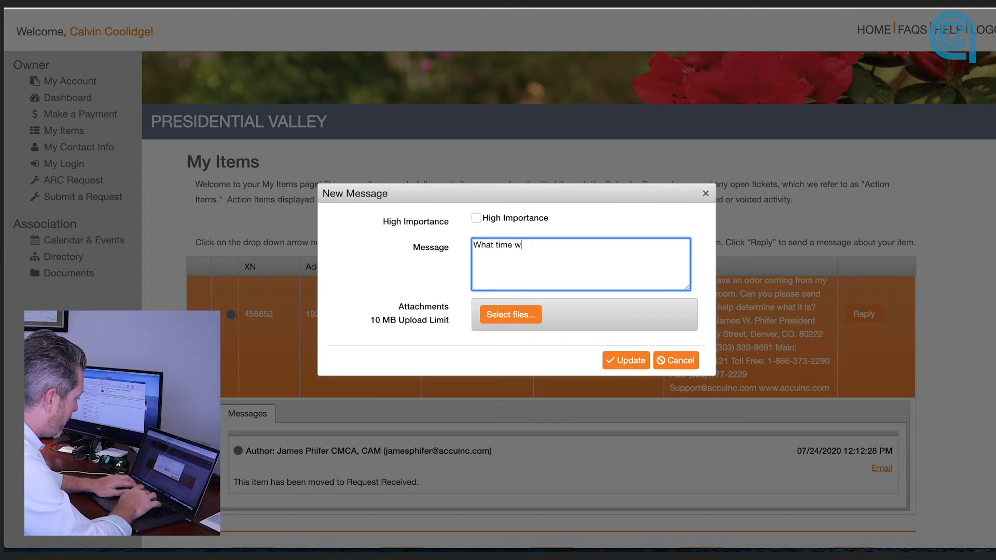
{"action": "type", "text": "ill the ve"}
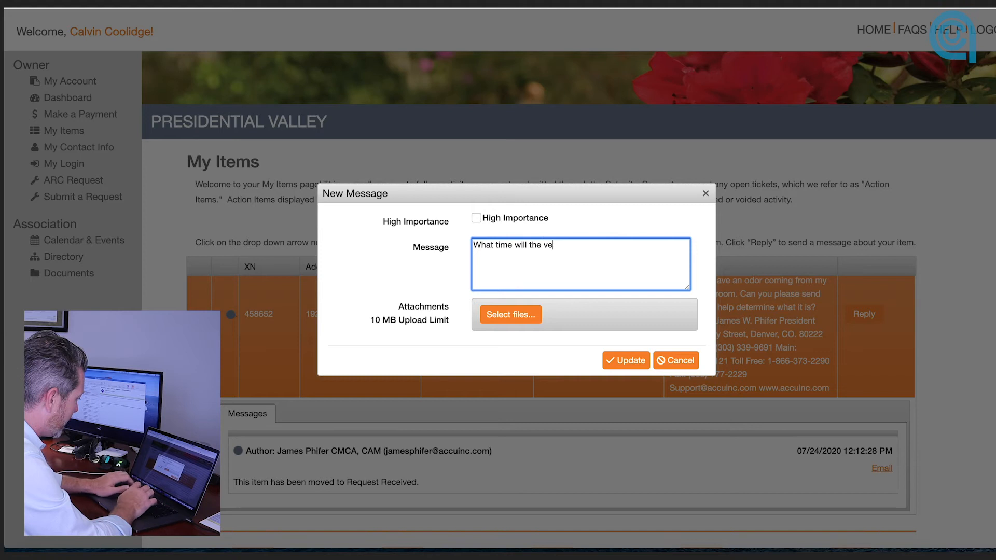
{"action": "type", "text": "ndor be arrivin"}
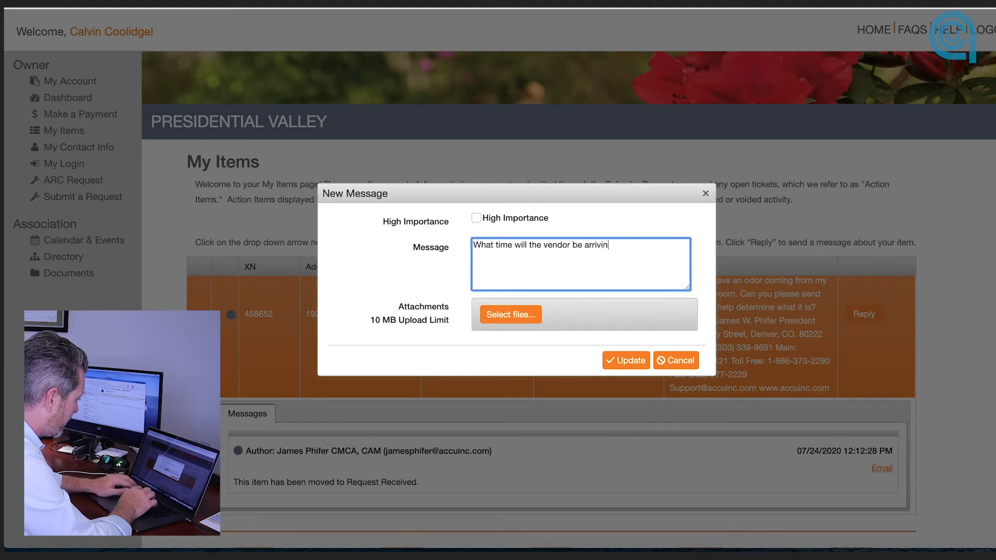
{"action": "type", "text": "g?"}
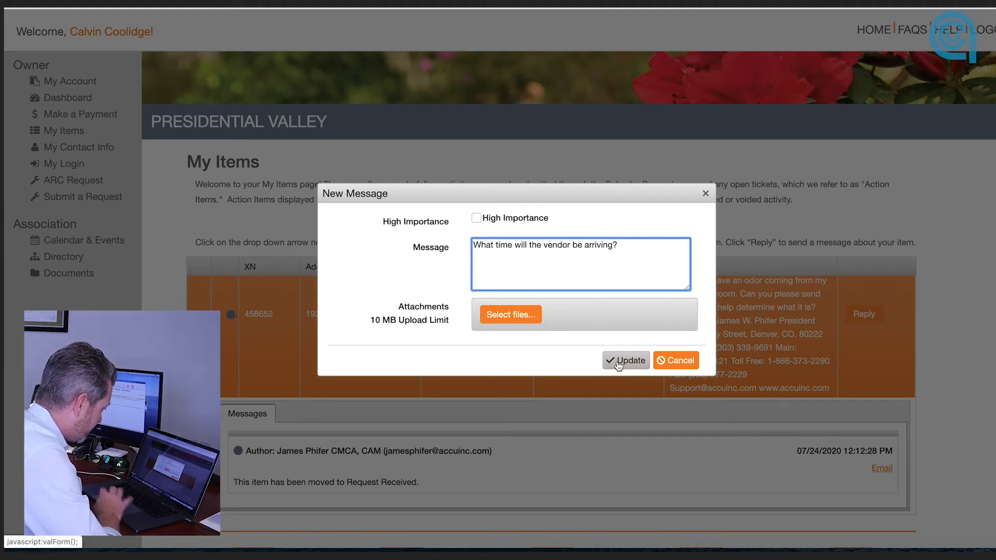
{"action": "left_click", "coordinate": [625, 360]}
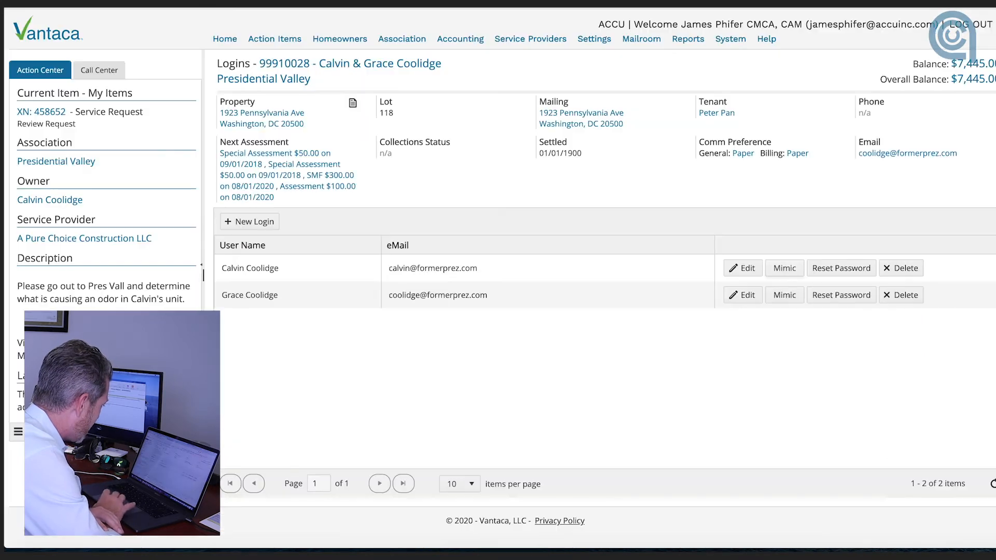
- List all action items for the Presidential Valley association
{"action": "left_click", "coordinate": [274, 38]}
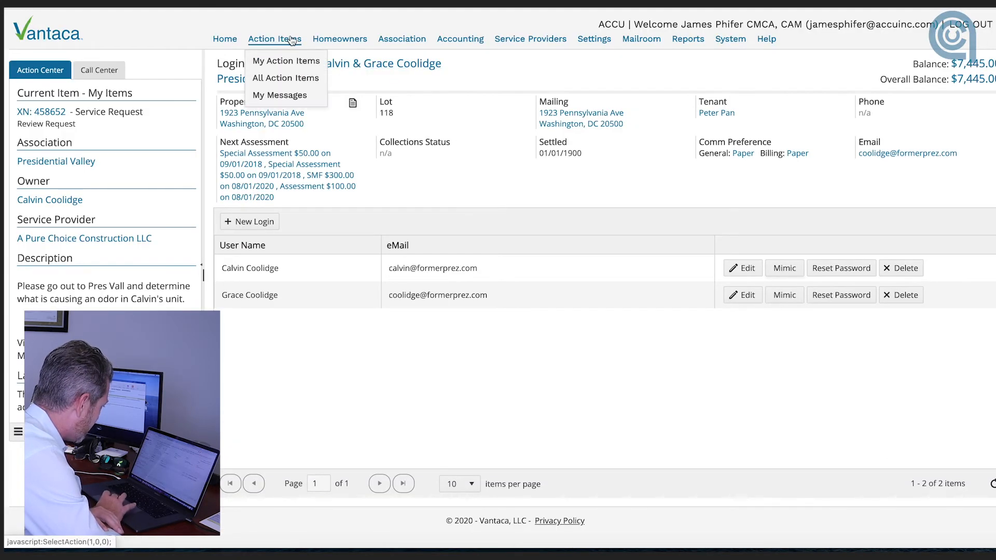
{"action": "left_click", "coordinate": [285, 77]}
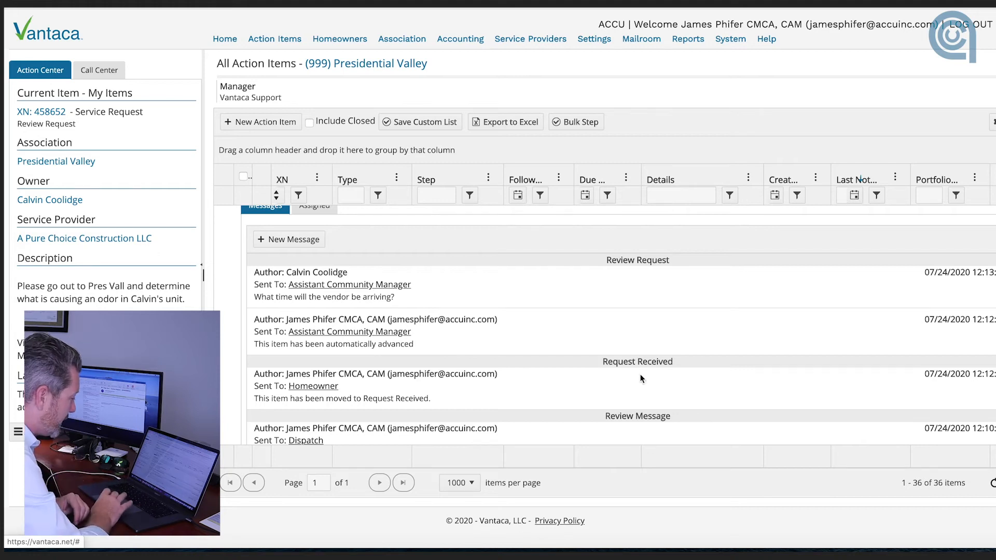
{"action": "mouse_move", "coordinate": [697, 291]}
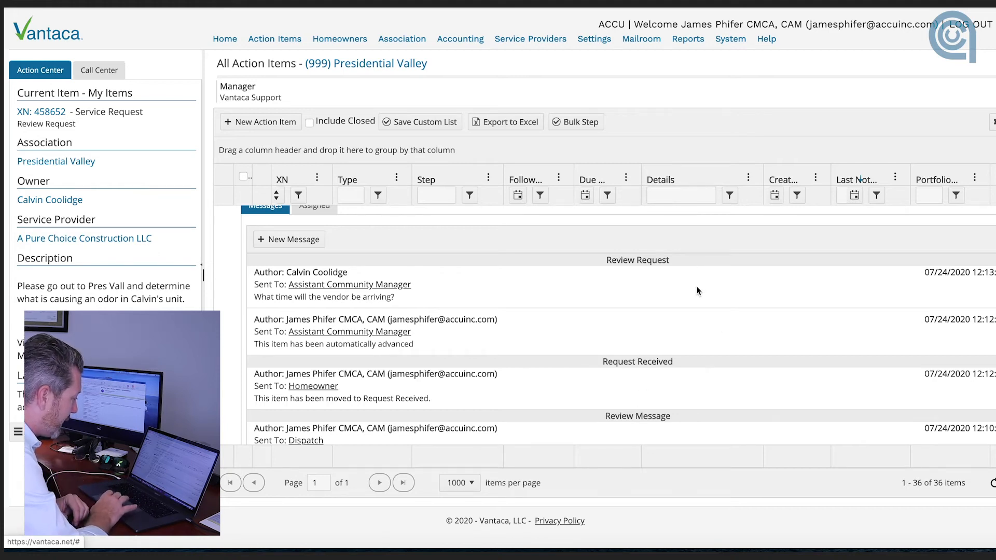
{"action": "left_click", "coordinate": [224, 241]}
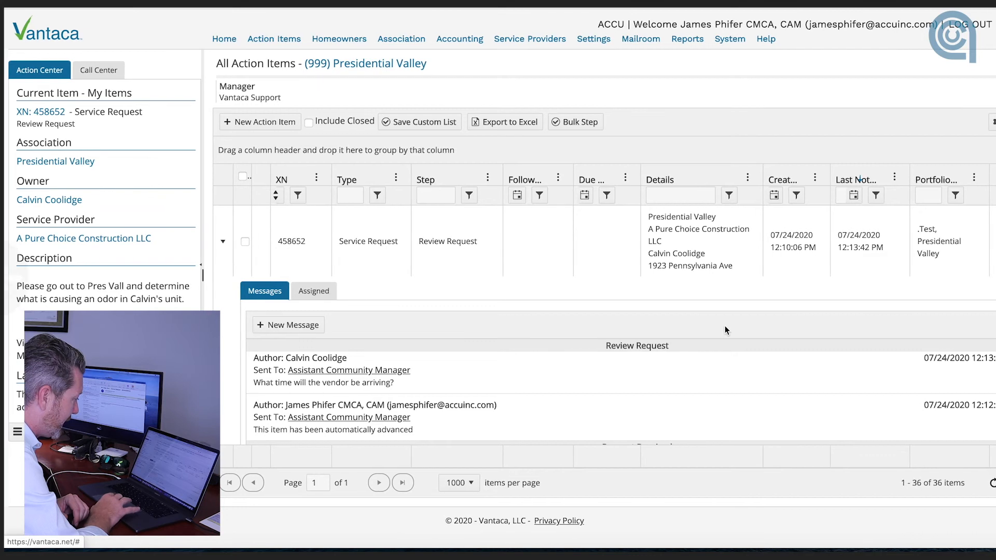
{"action": "left_click", "coordinate": [976, 240]}
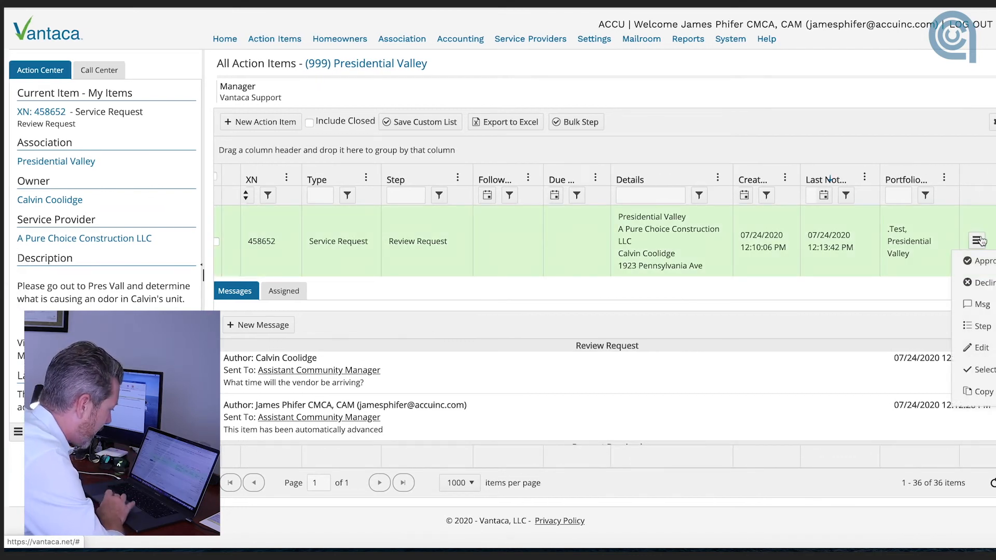
{"action": "left_click", "coordinate": [983, 304]}
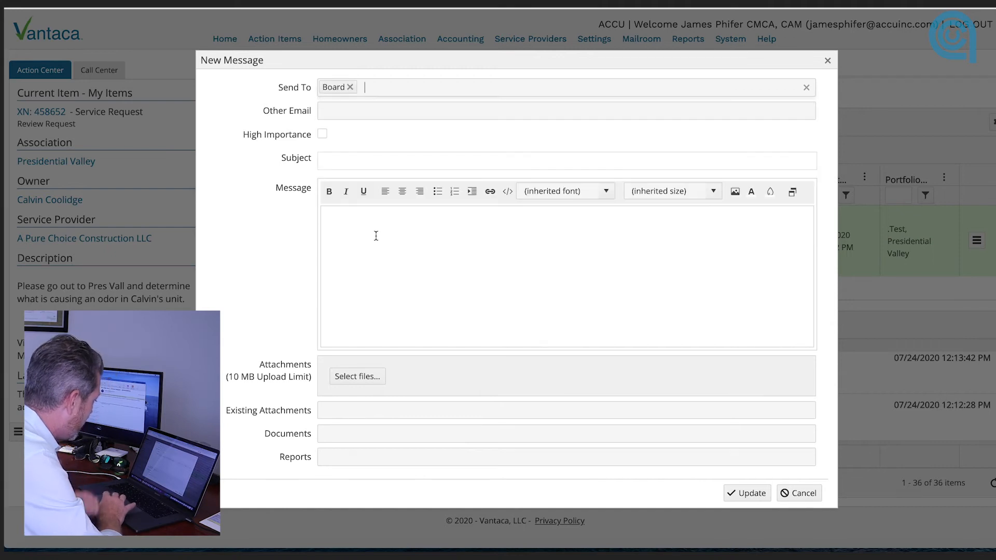
- Send the Board note: normally an owner expense, they are requesting a loan payment
{"action": "type", "text": "Boar"}
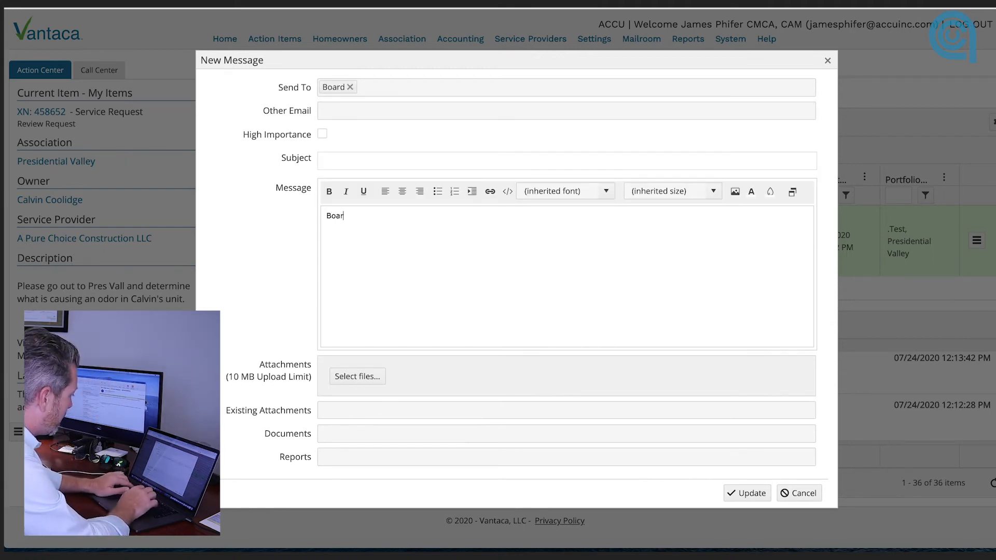
{"action": "type", "text": "d,"}
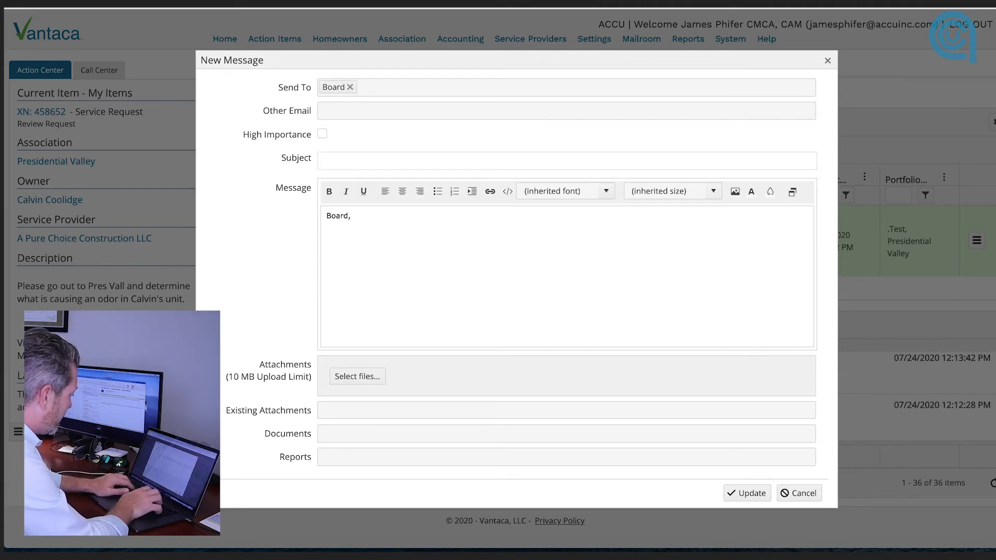
{"action": "type", "text": "This is n"}
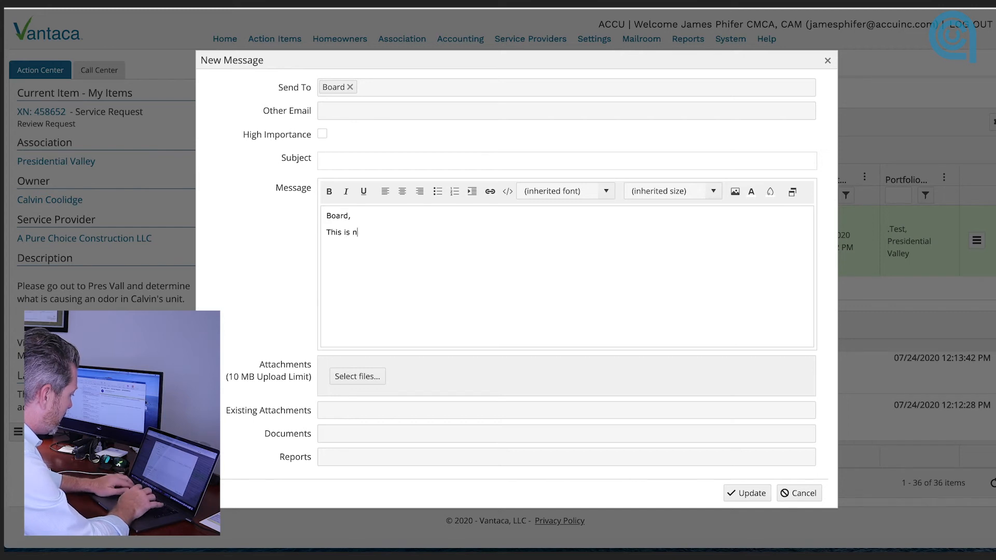
{"action": "type", "text": "ormally an"}
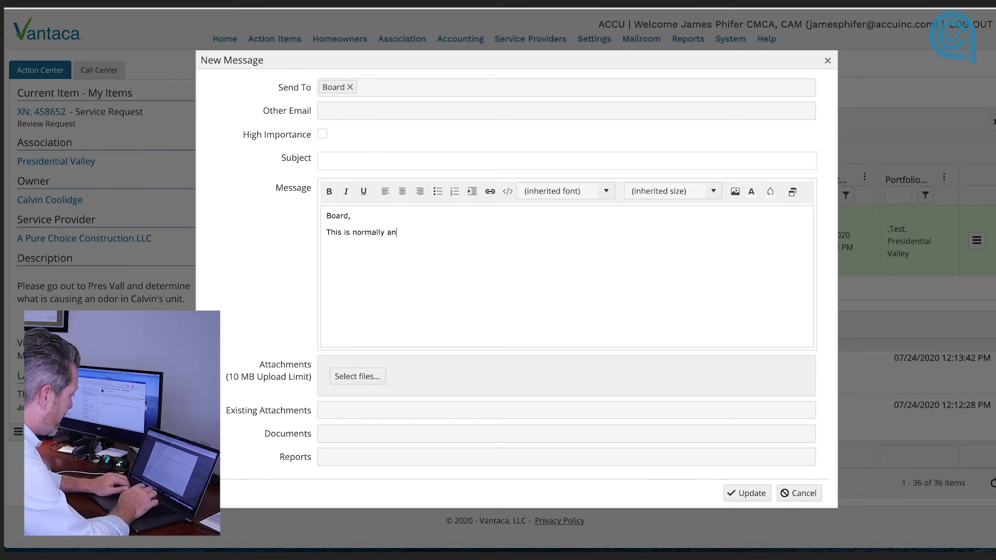
{"action": "type", "text": "owner expen"}
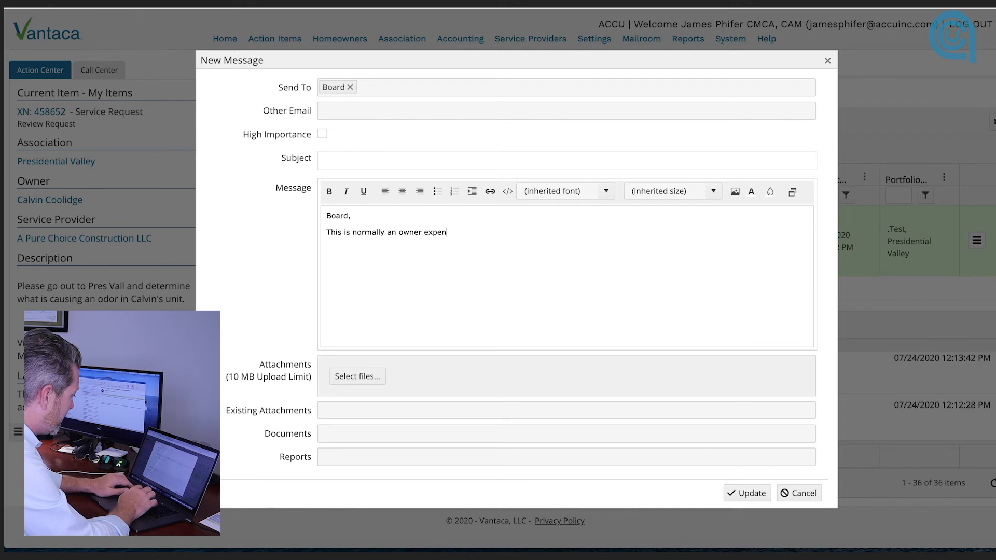
{"action": "type", "text": "se, they are"}
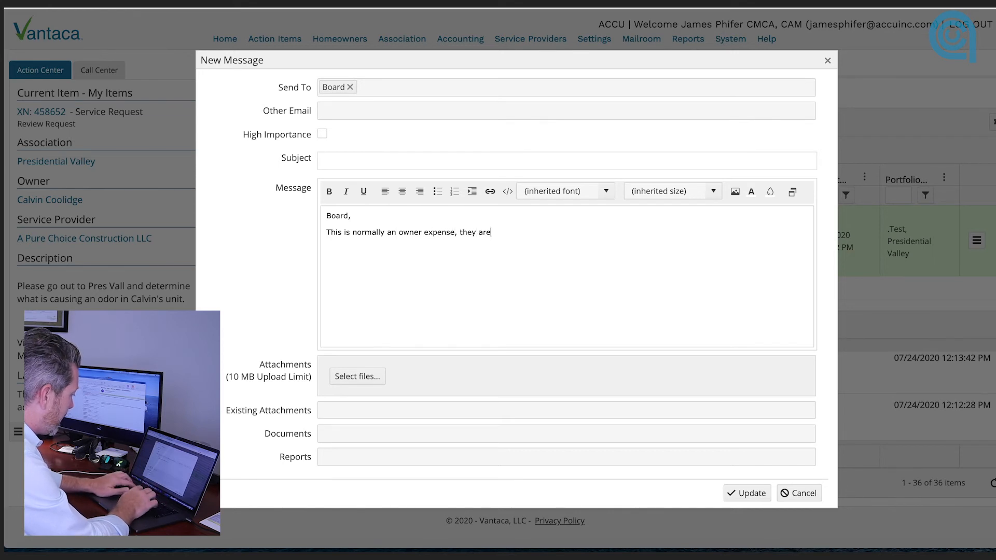
{"action": "type", "text": "requesting"}
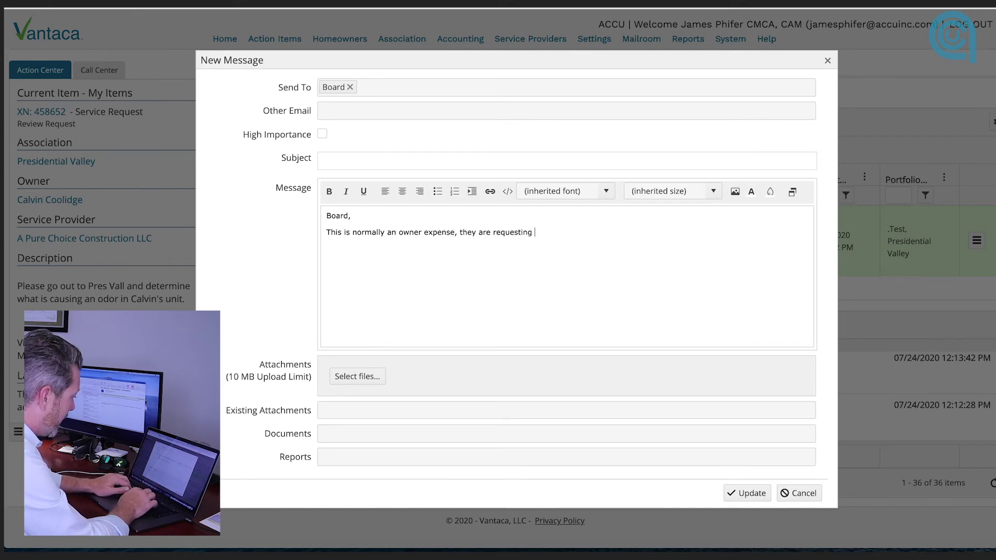
{"action": "type", "text": "a loan paym"}
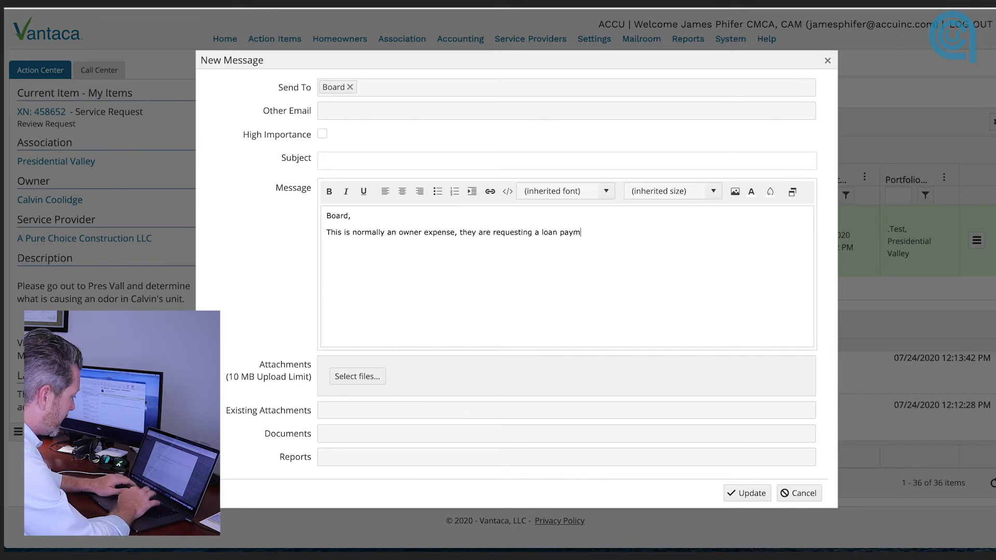
{"action": "type", "text": "ent to heo"}
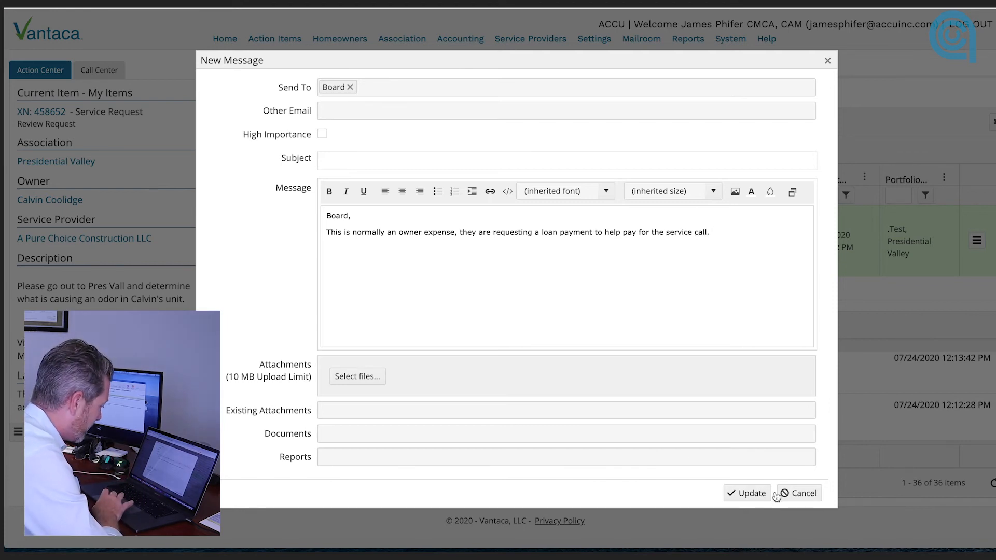
{"action": "left_click", "coordinate": [798, 493]}
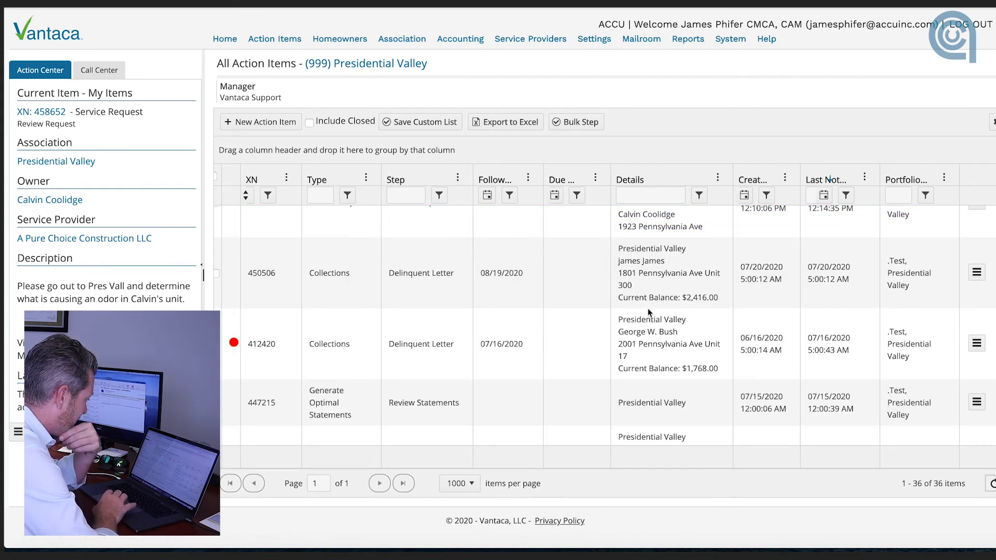
{"action": "scroll", "scroll_direction": "up", "scroll_amount": 3}
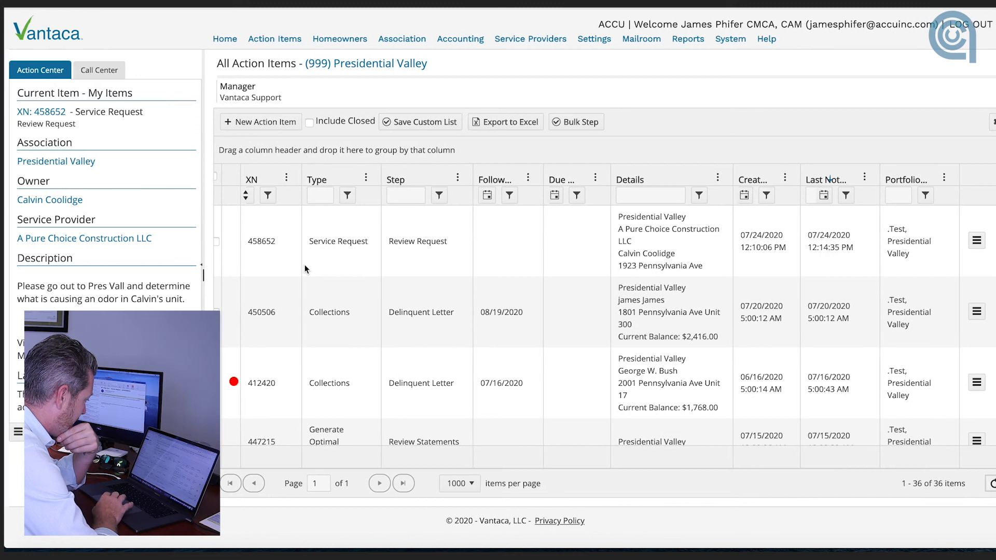